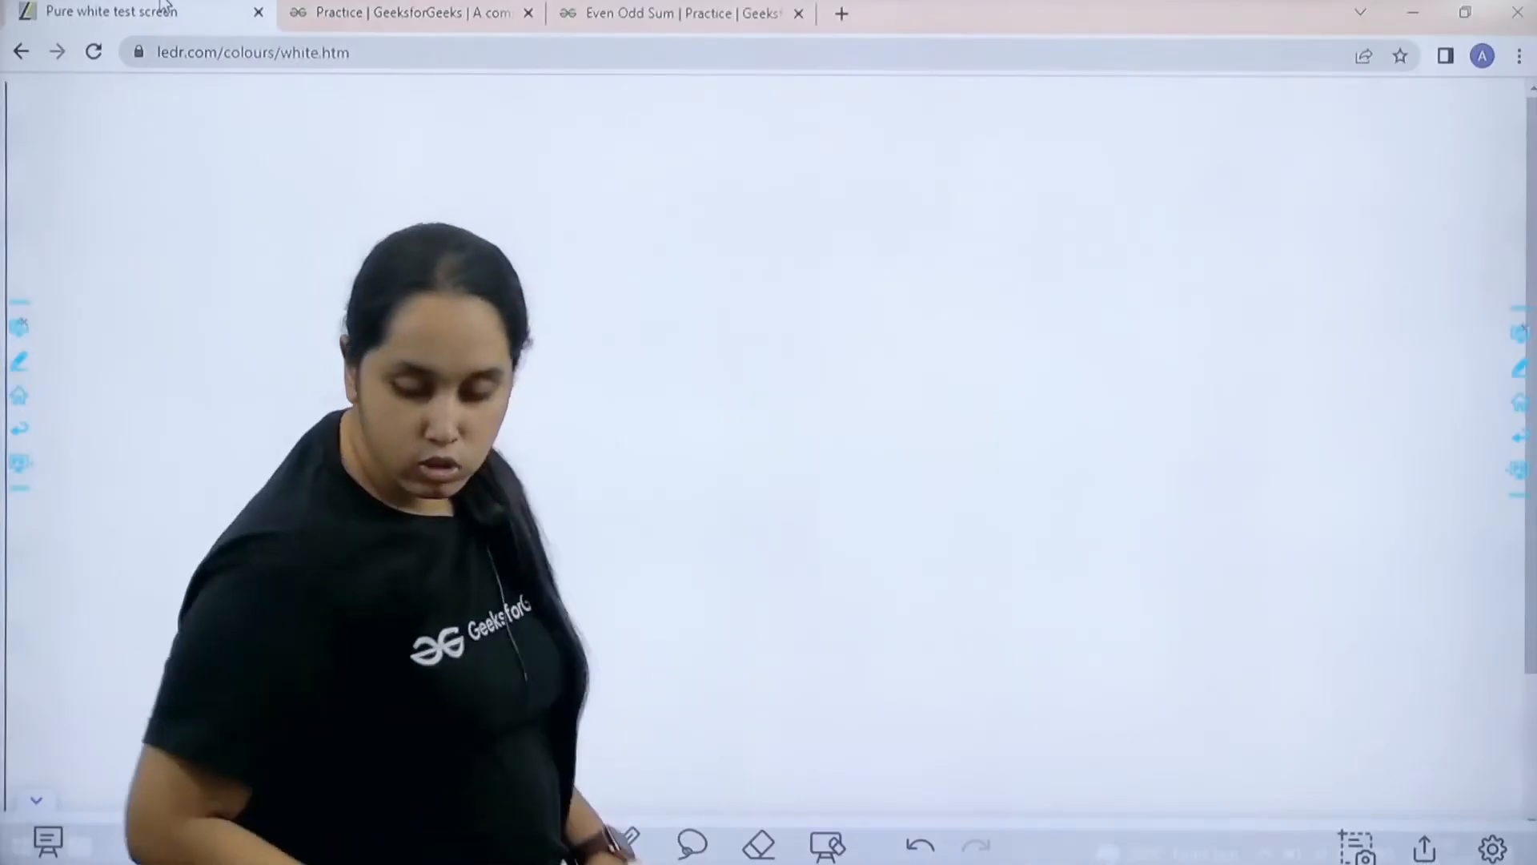
Step: Show the School-level practice list scrolled down to the Even Odd Sum problem
left_click(410, 13)
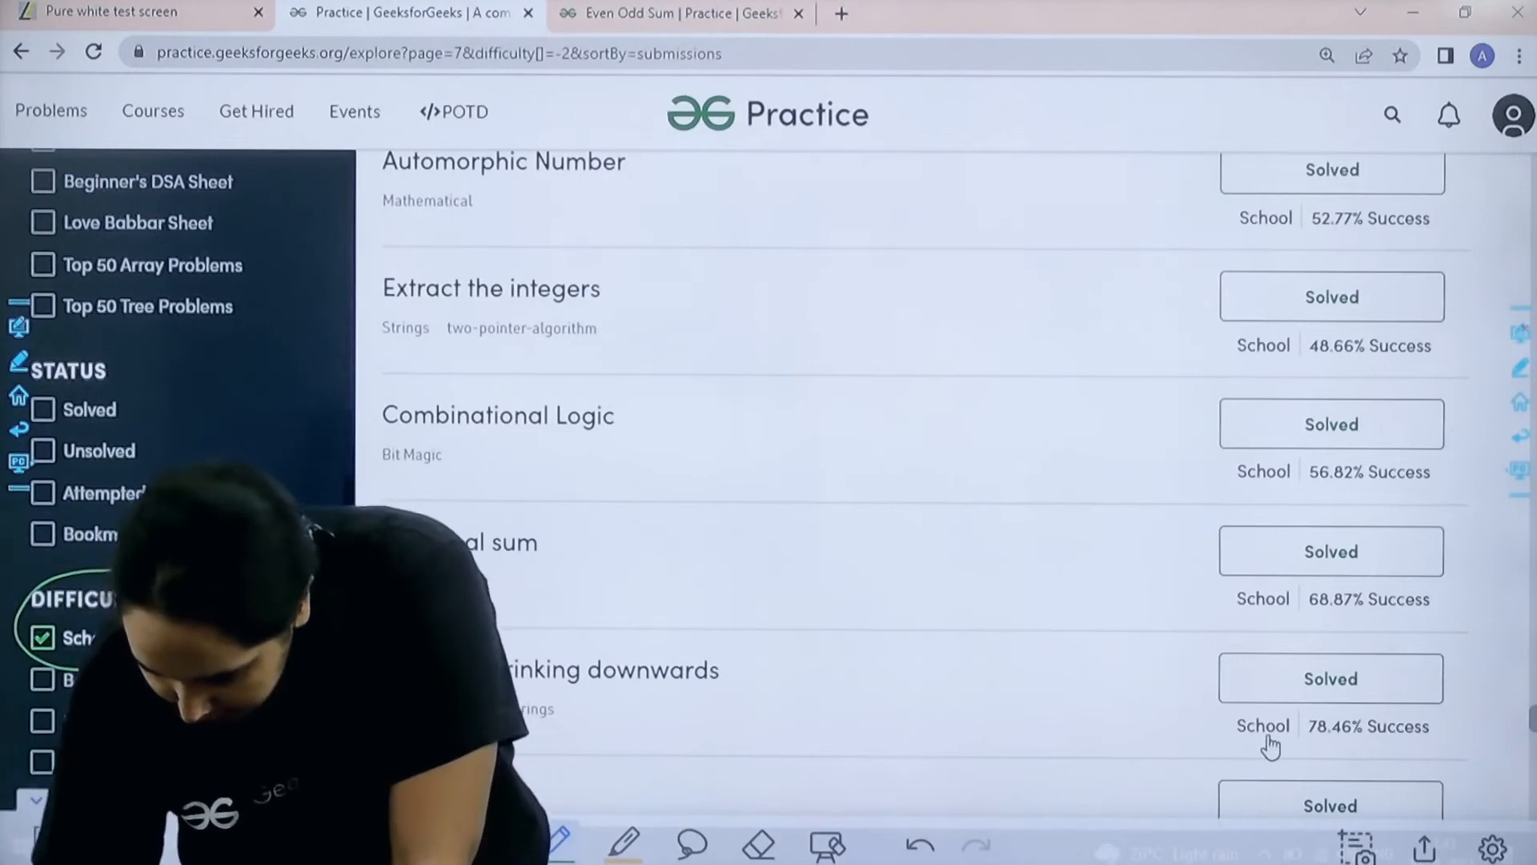
scroll("down", 3)
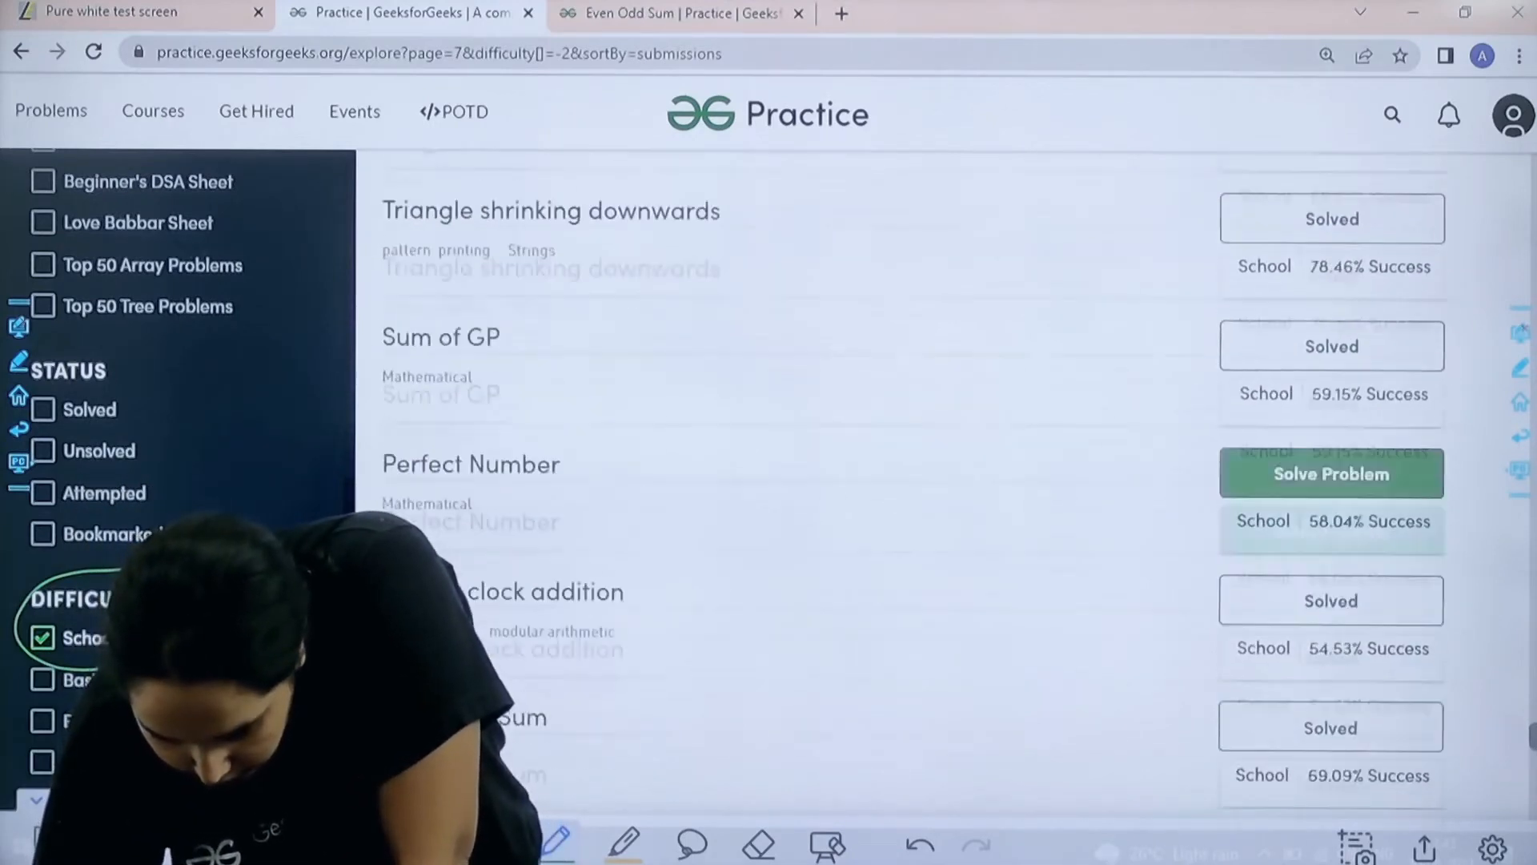
scroll("down", 3)
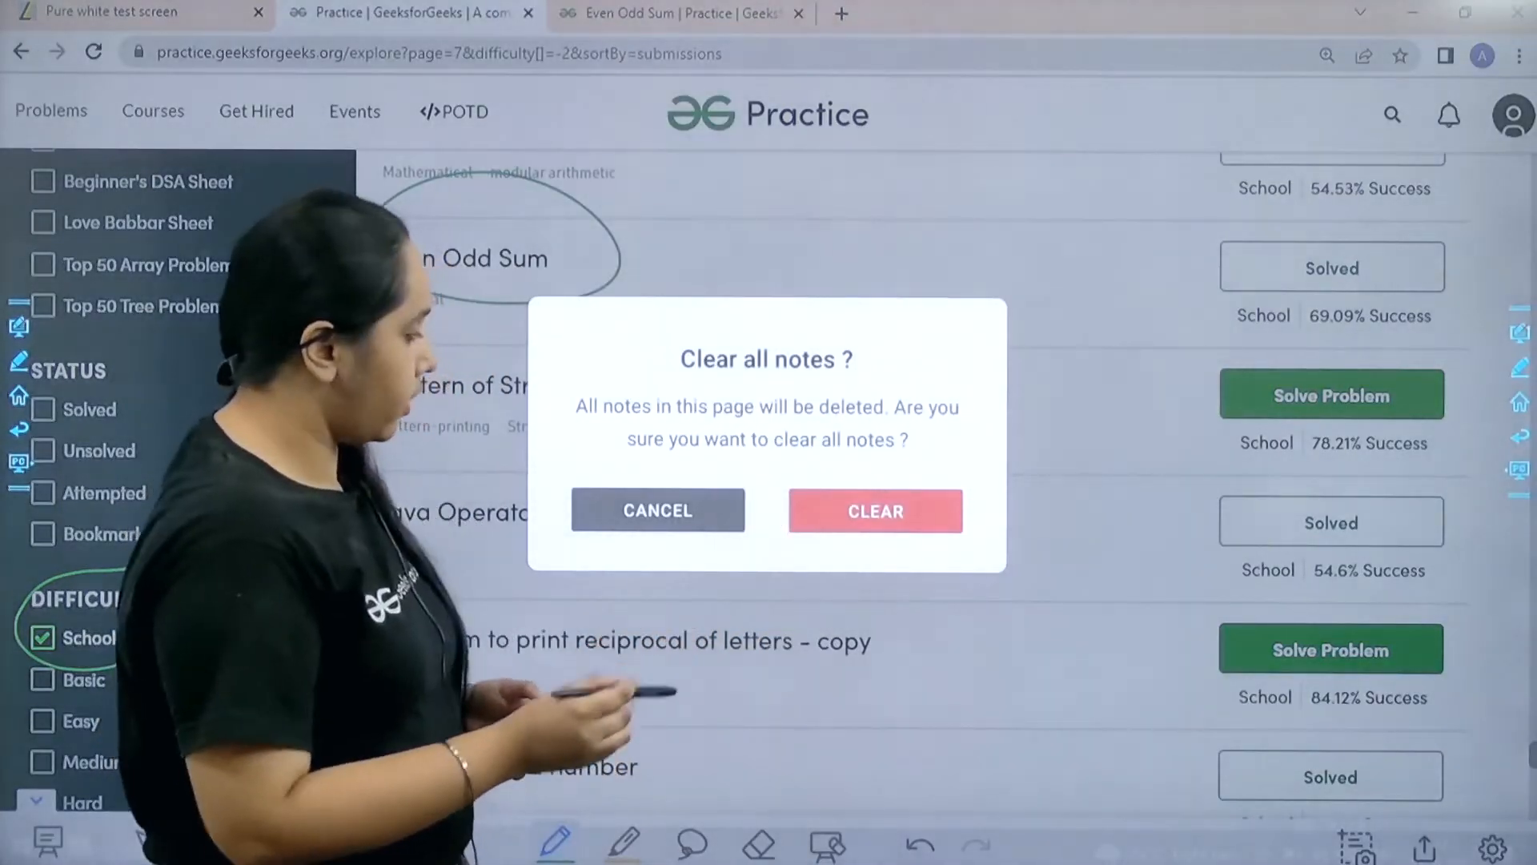
left_click(658, 509)
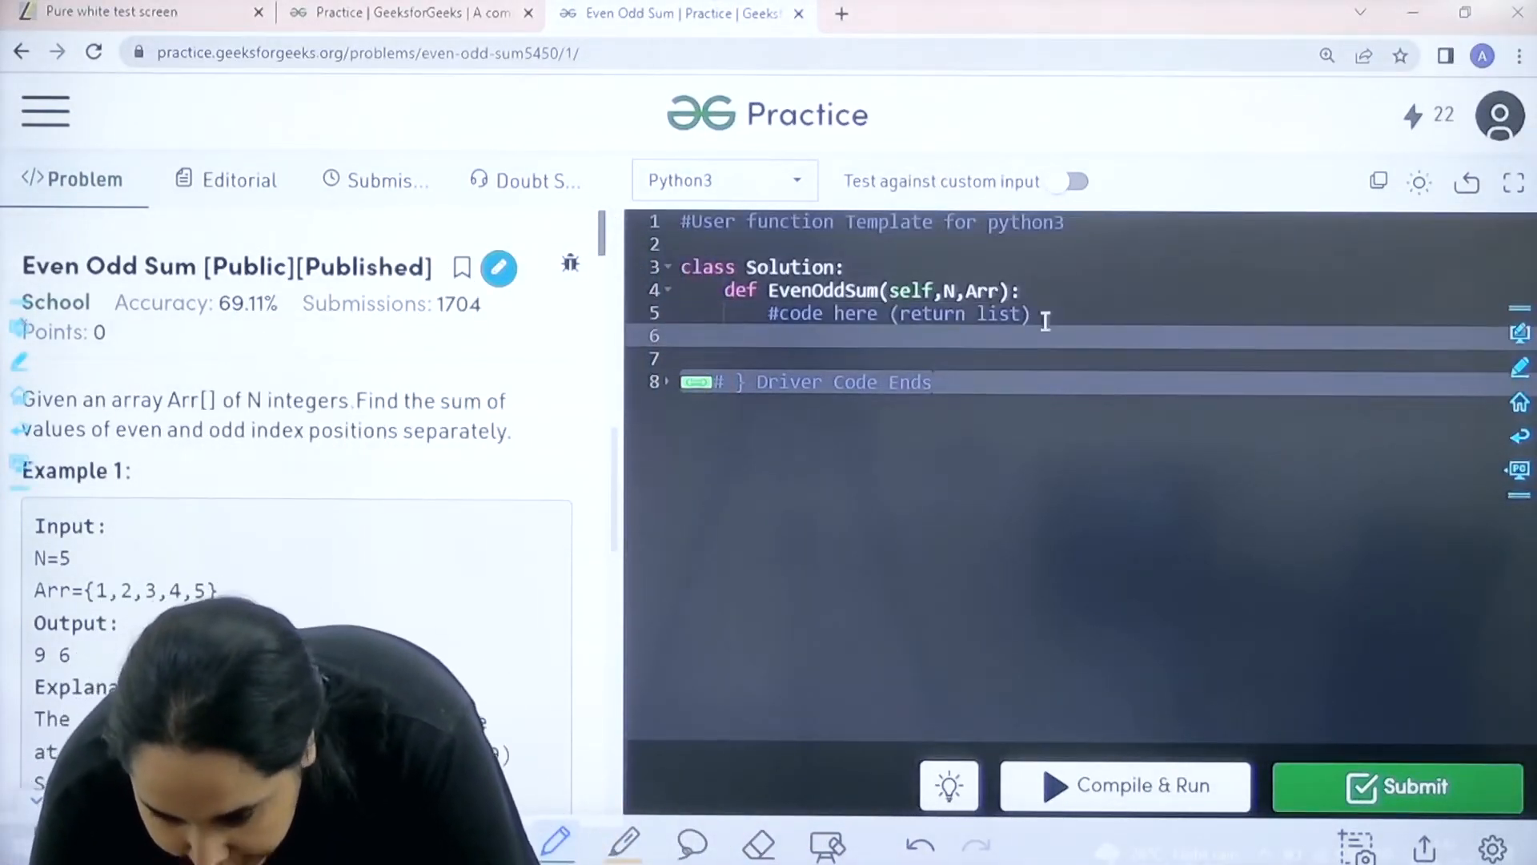
Step: Initialise the accumulators with sumeven=0 and sumodd=0
type("sum")
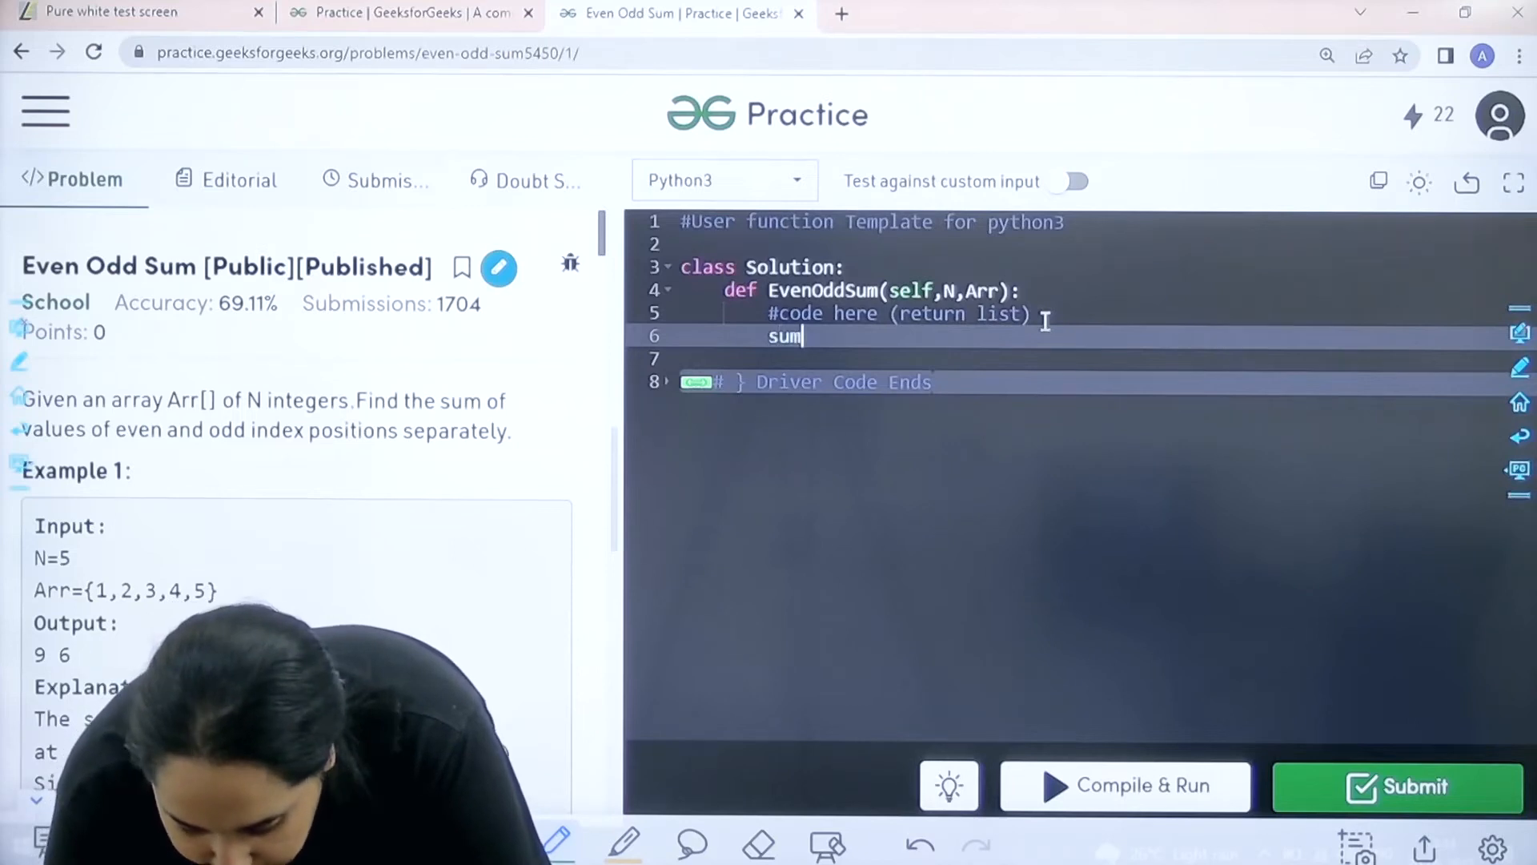
type("evene")
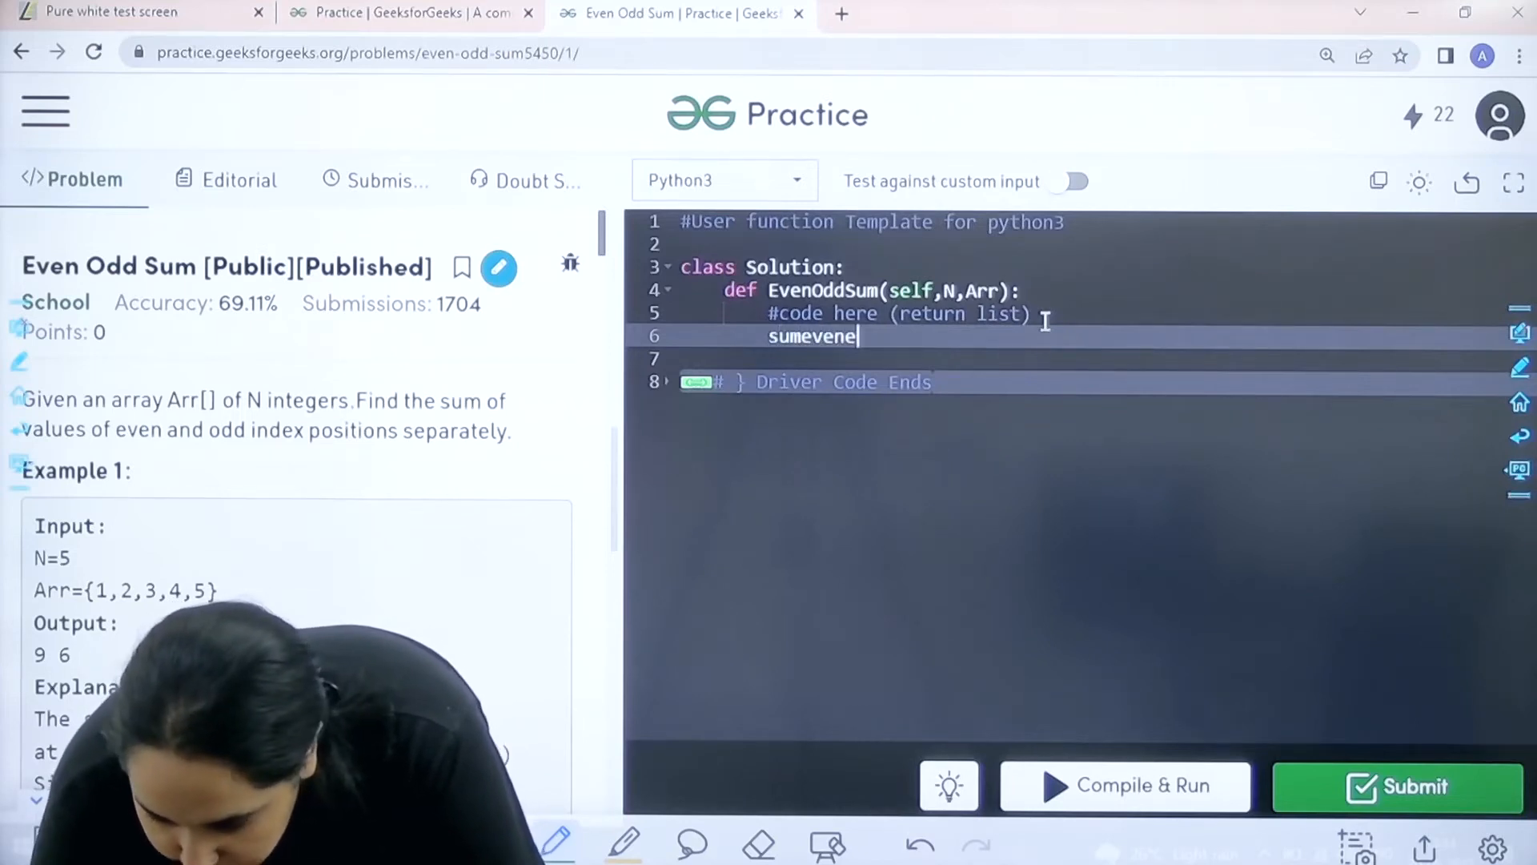
key("Backspace")
type("=0")
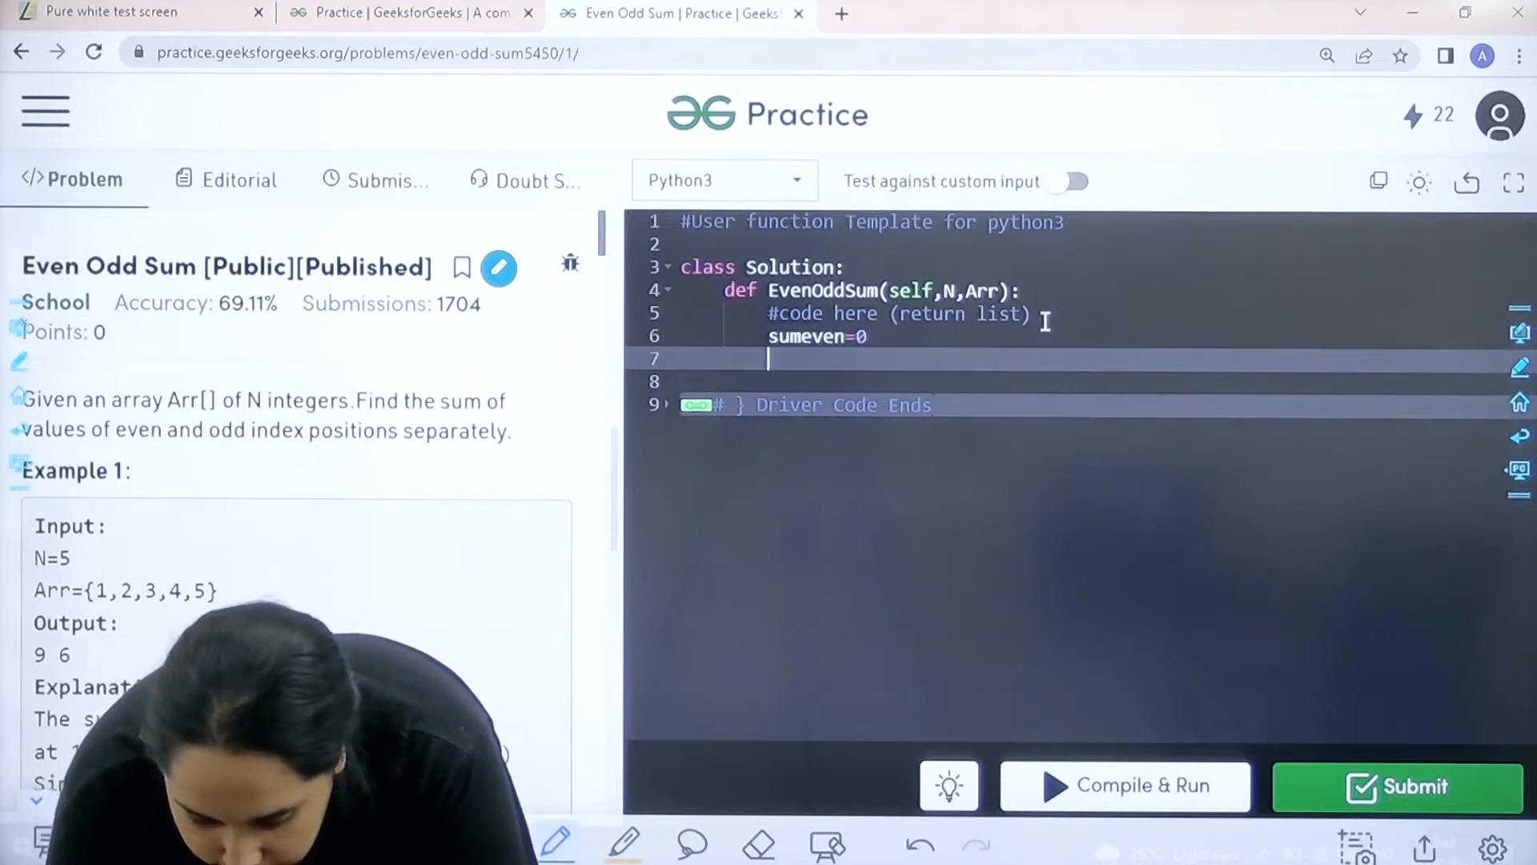
type("sumo")
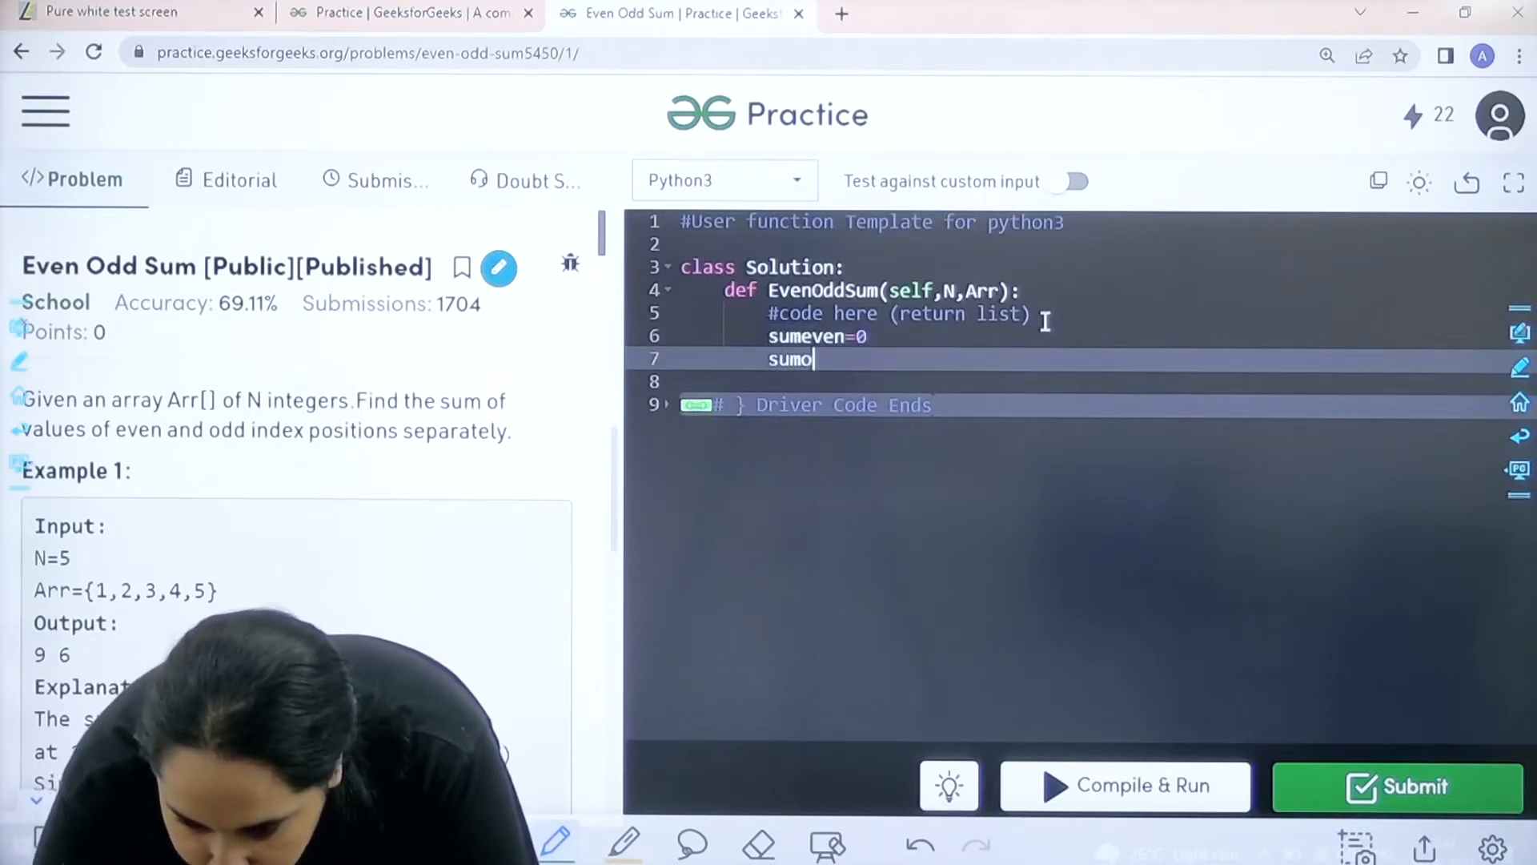
type("dd=0")
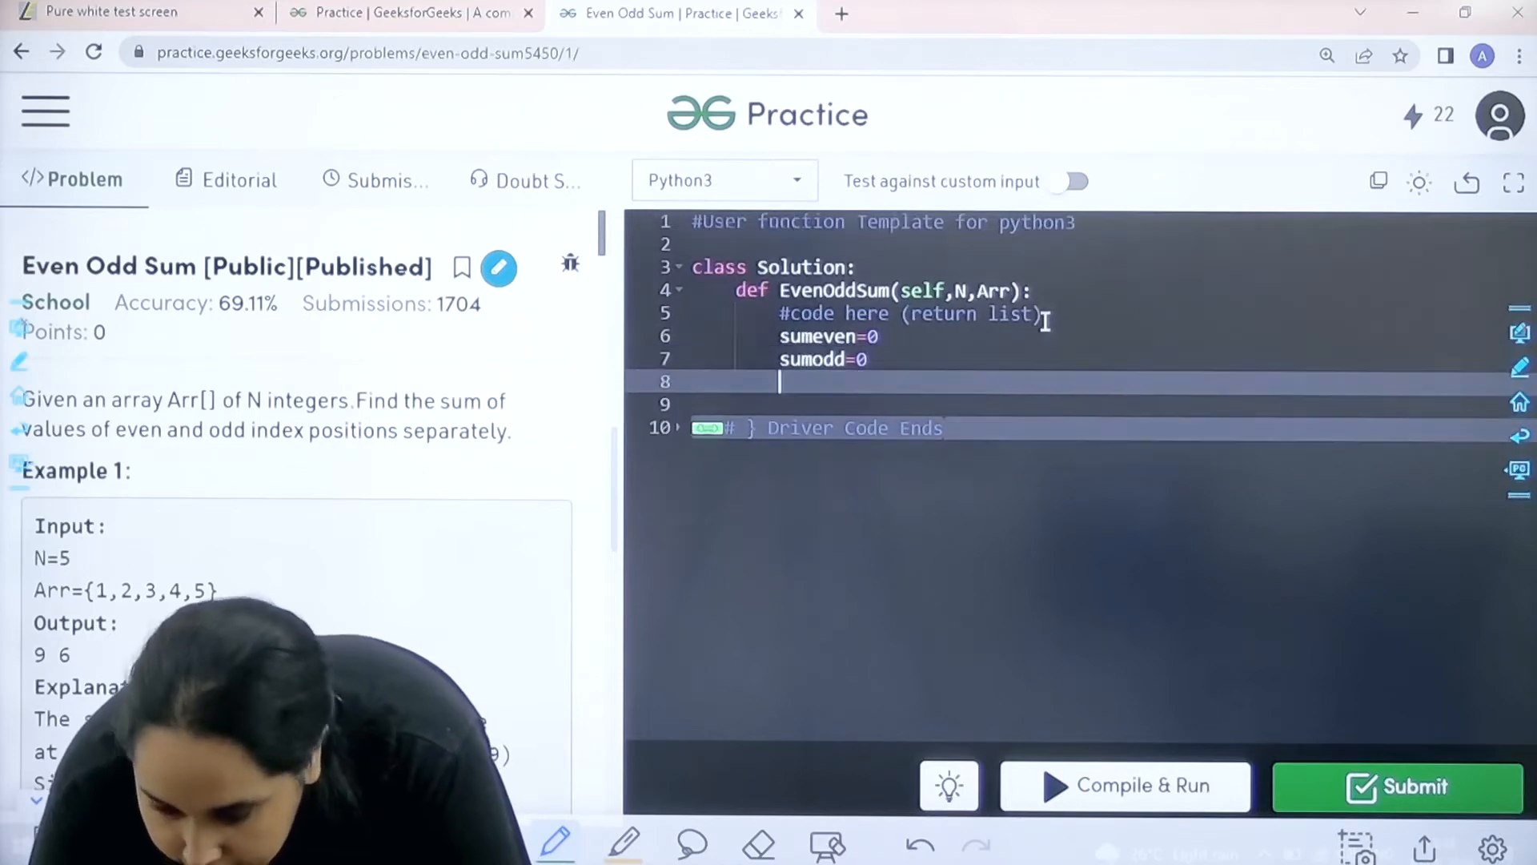
Step: Add the loop 'for i in range(N):' with the check 'if i%2==0:' inside it
type("for i in range")
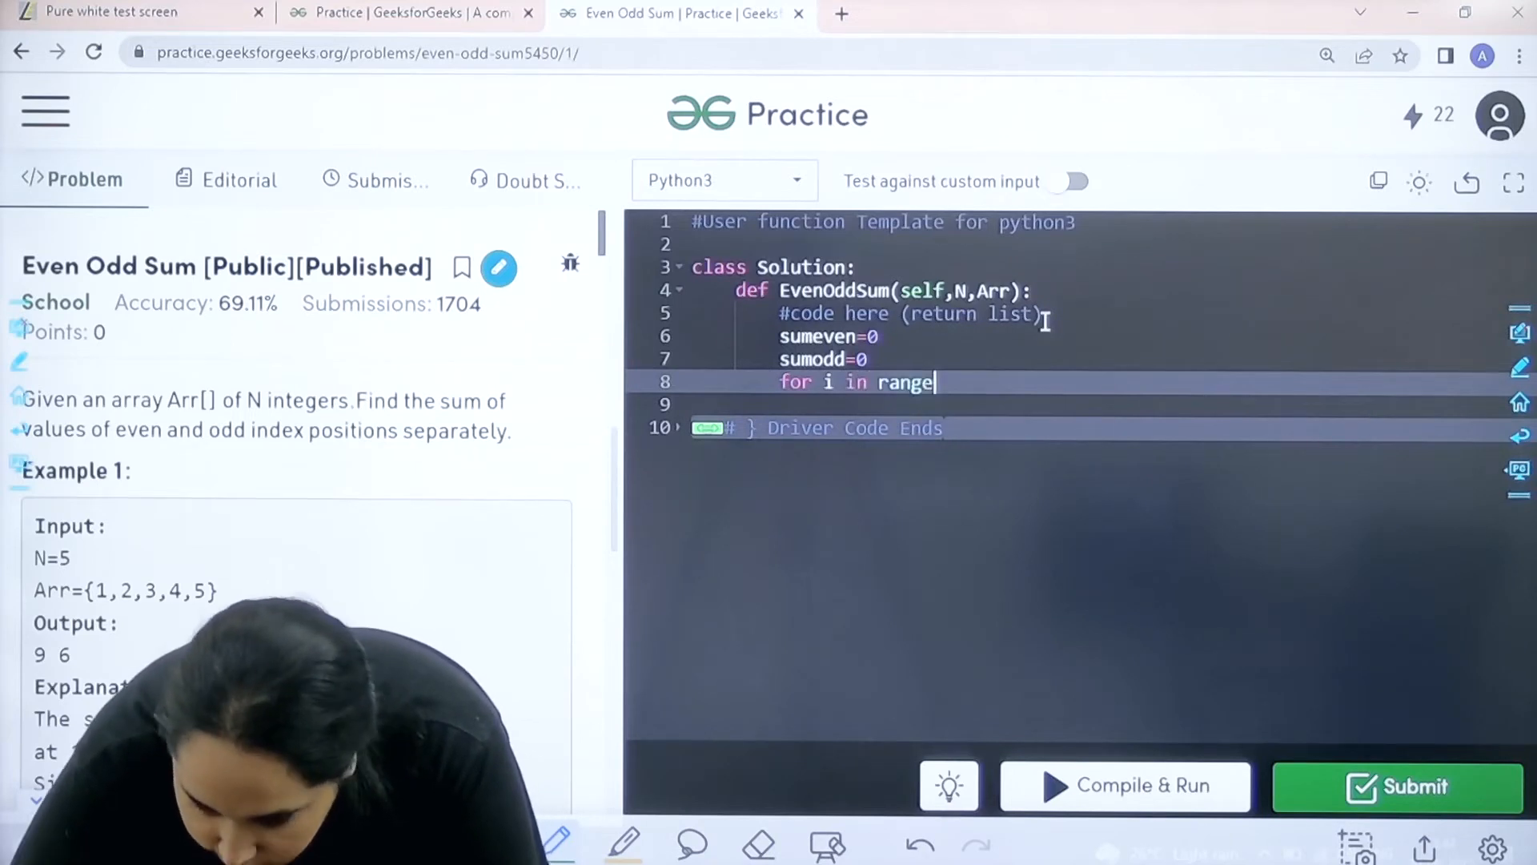
type("()")
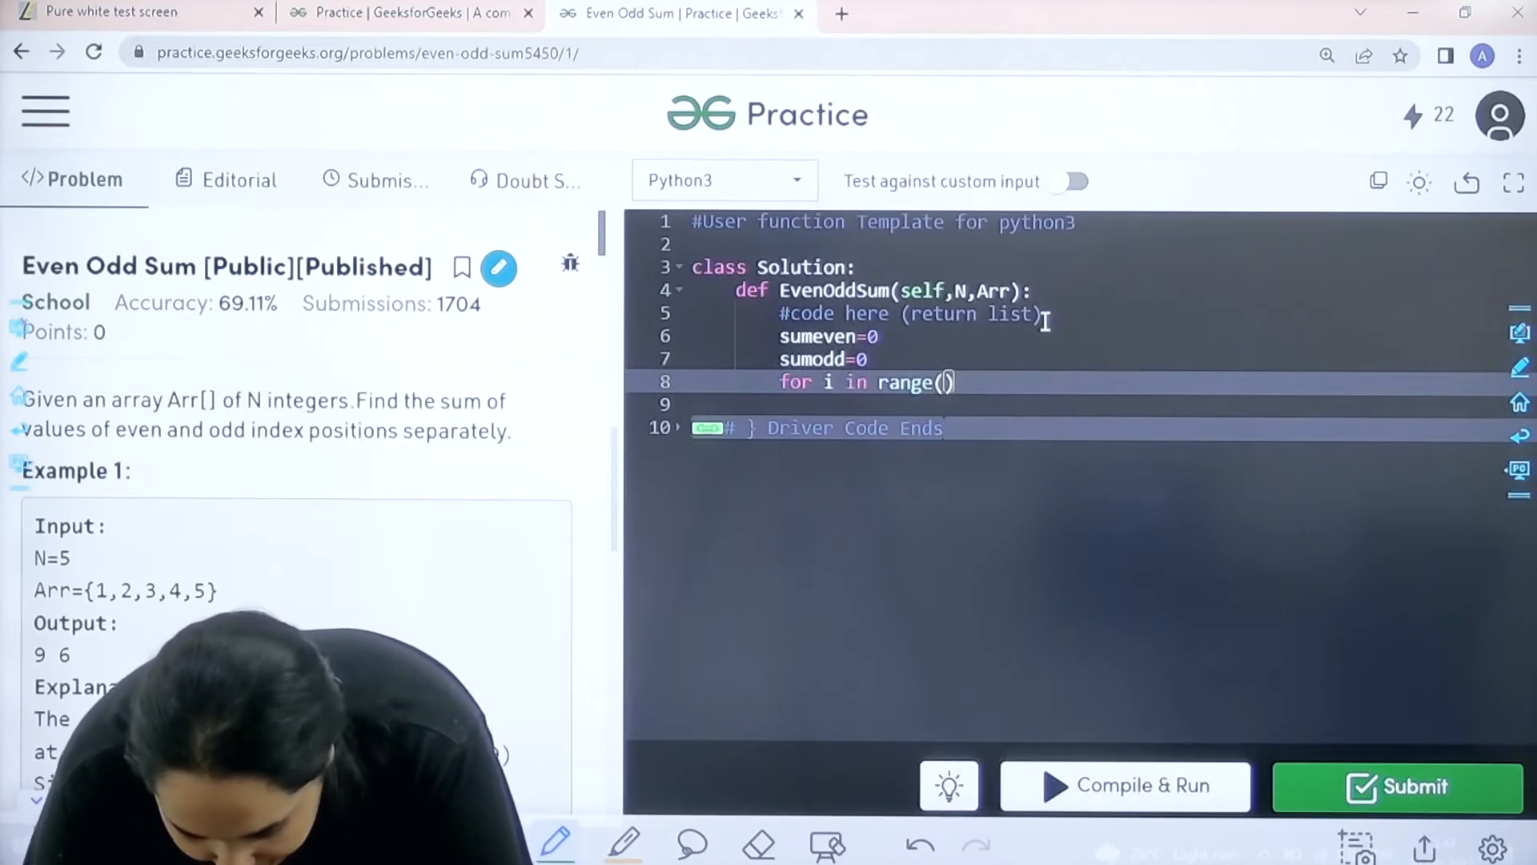
type("N):")
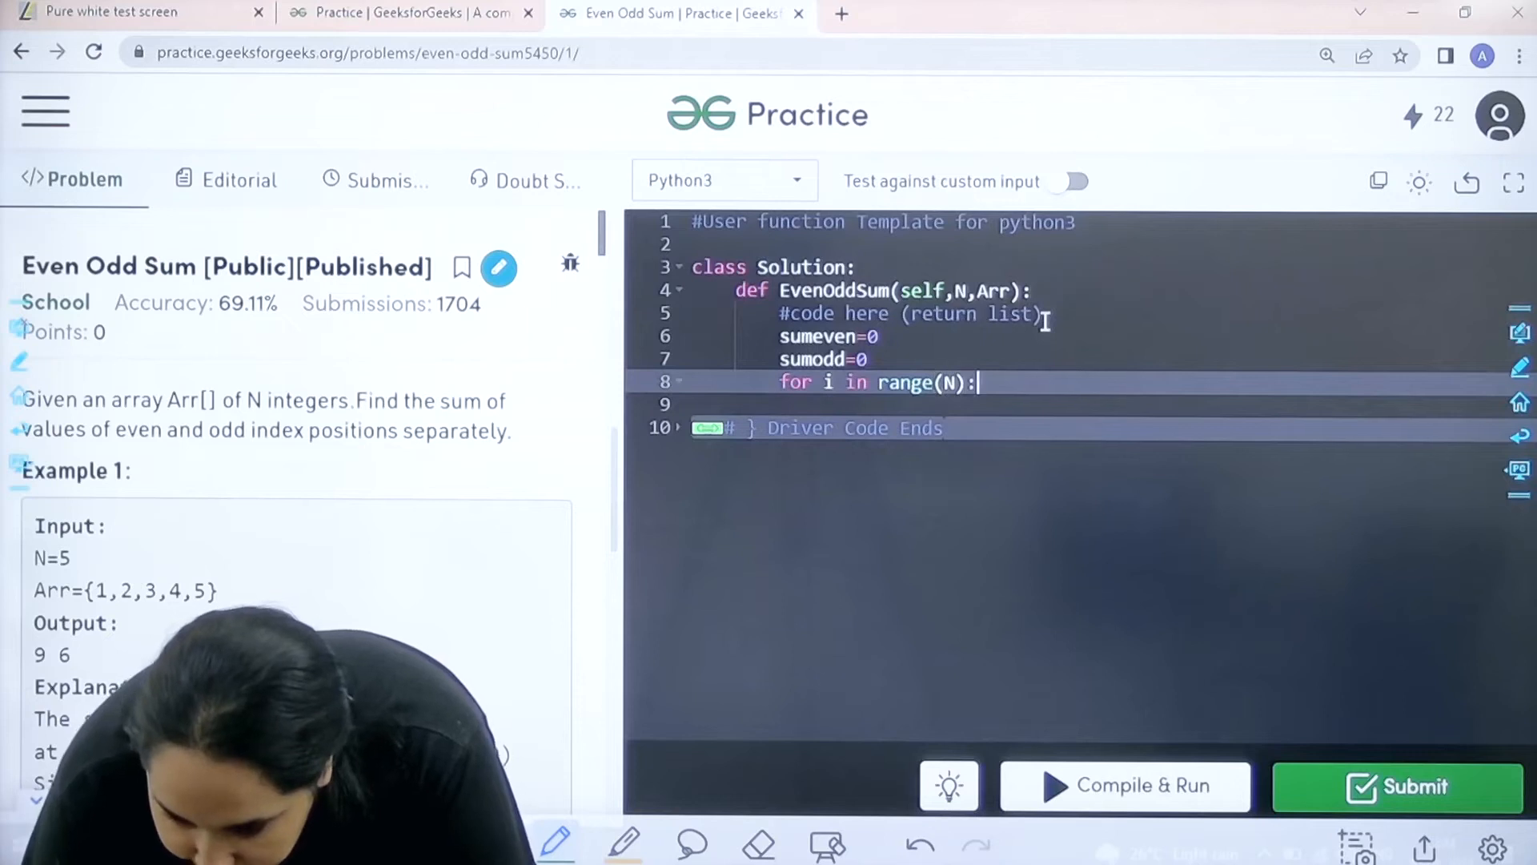
key("enter")
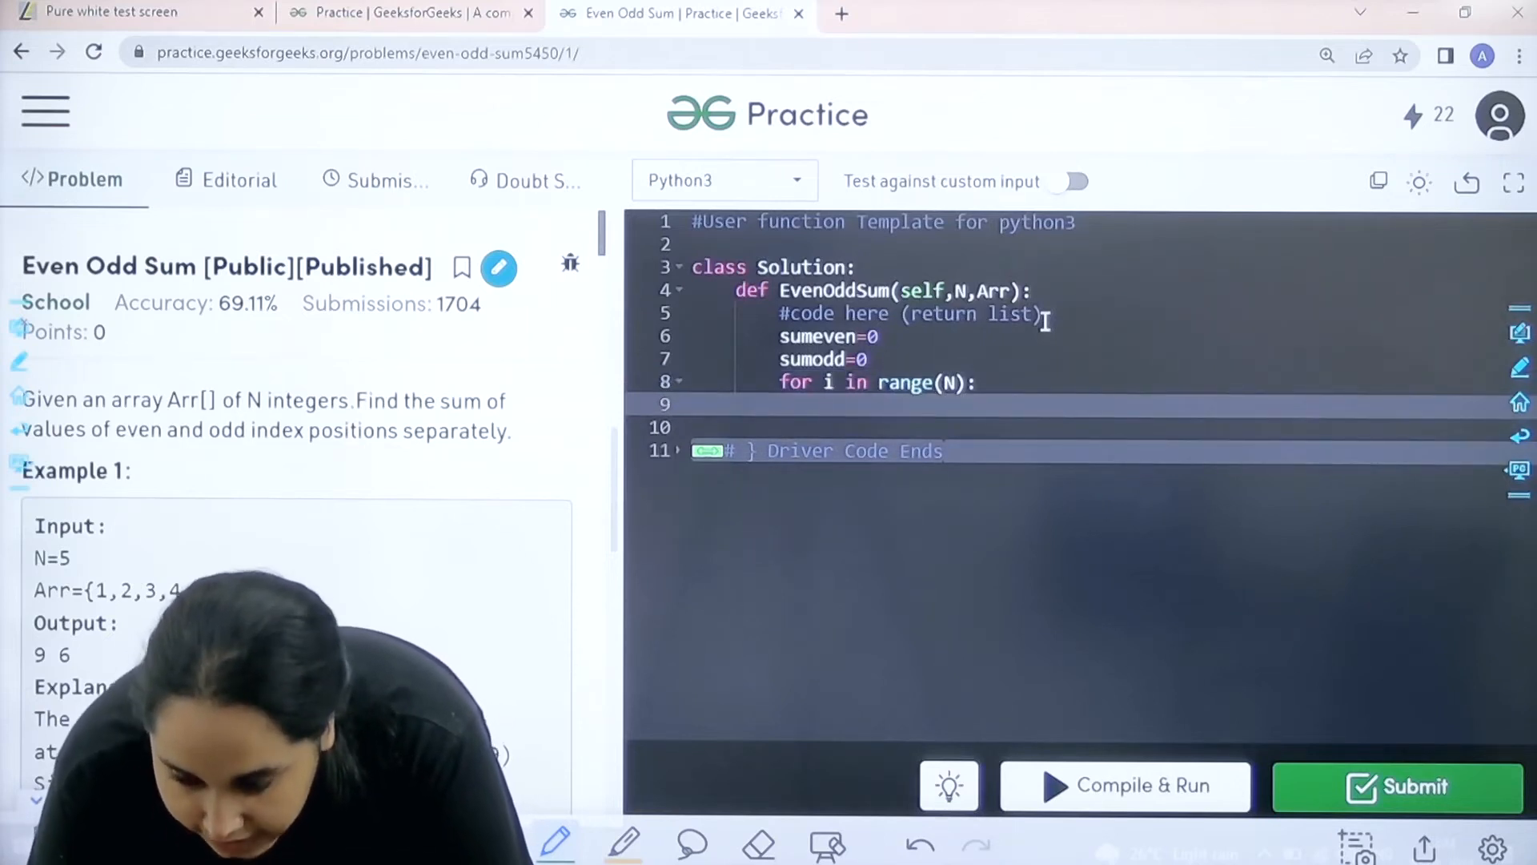
type("if")
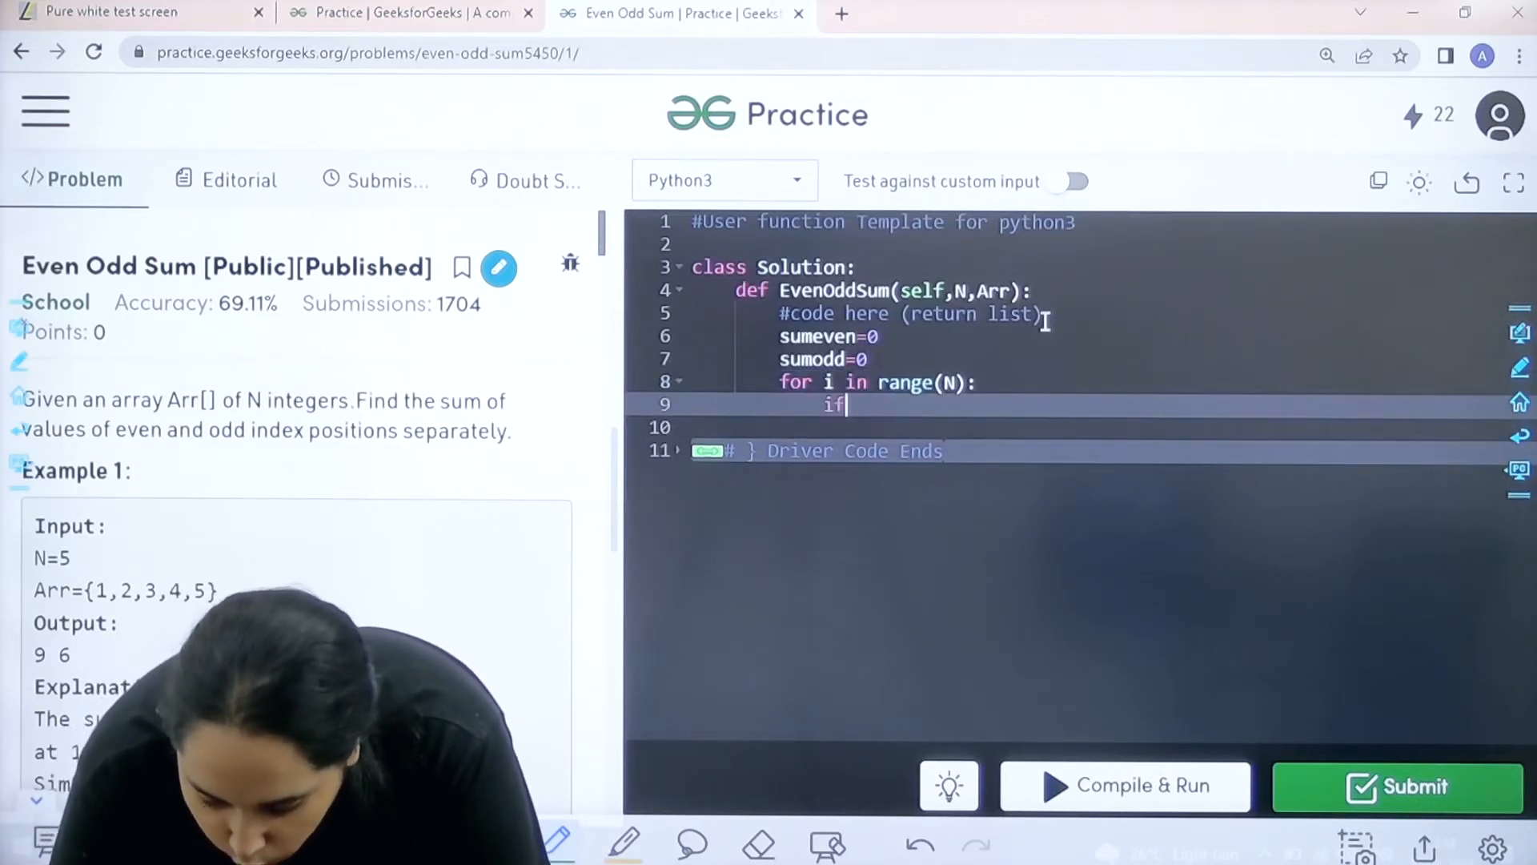
type("i")
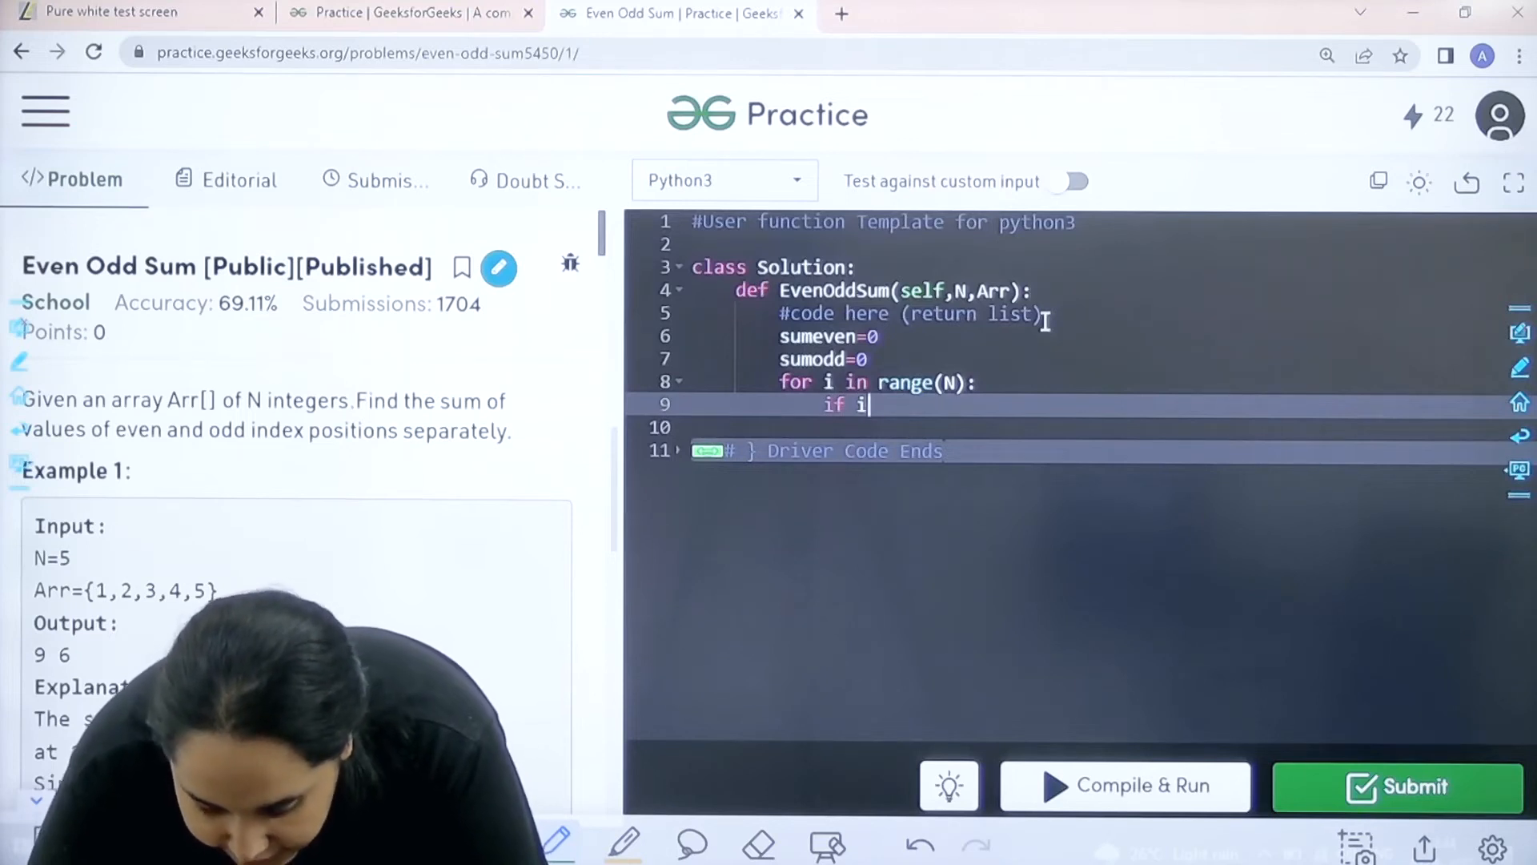
type("%")
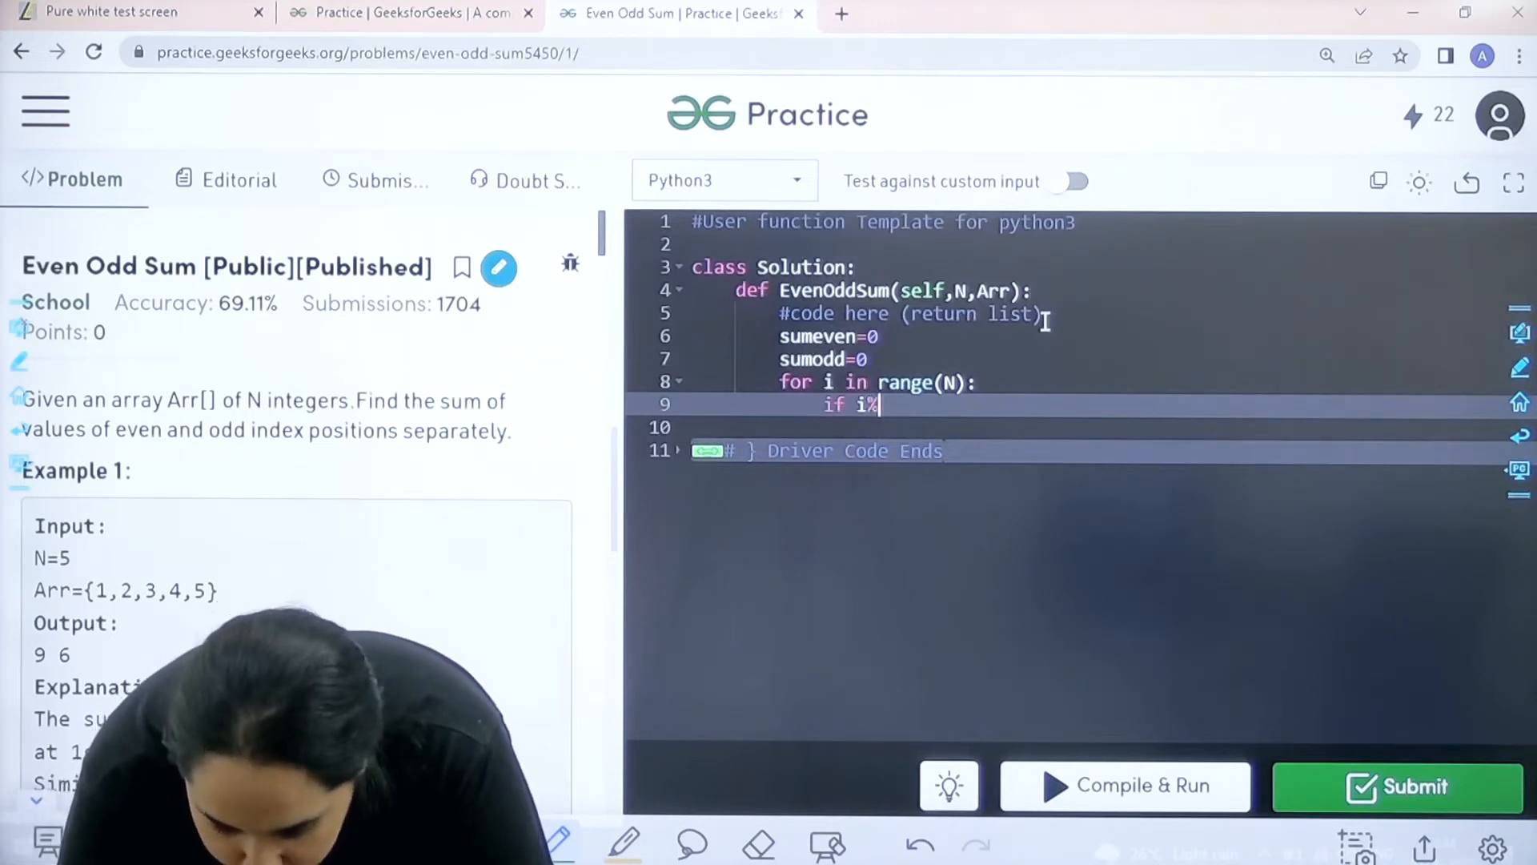
type("2")
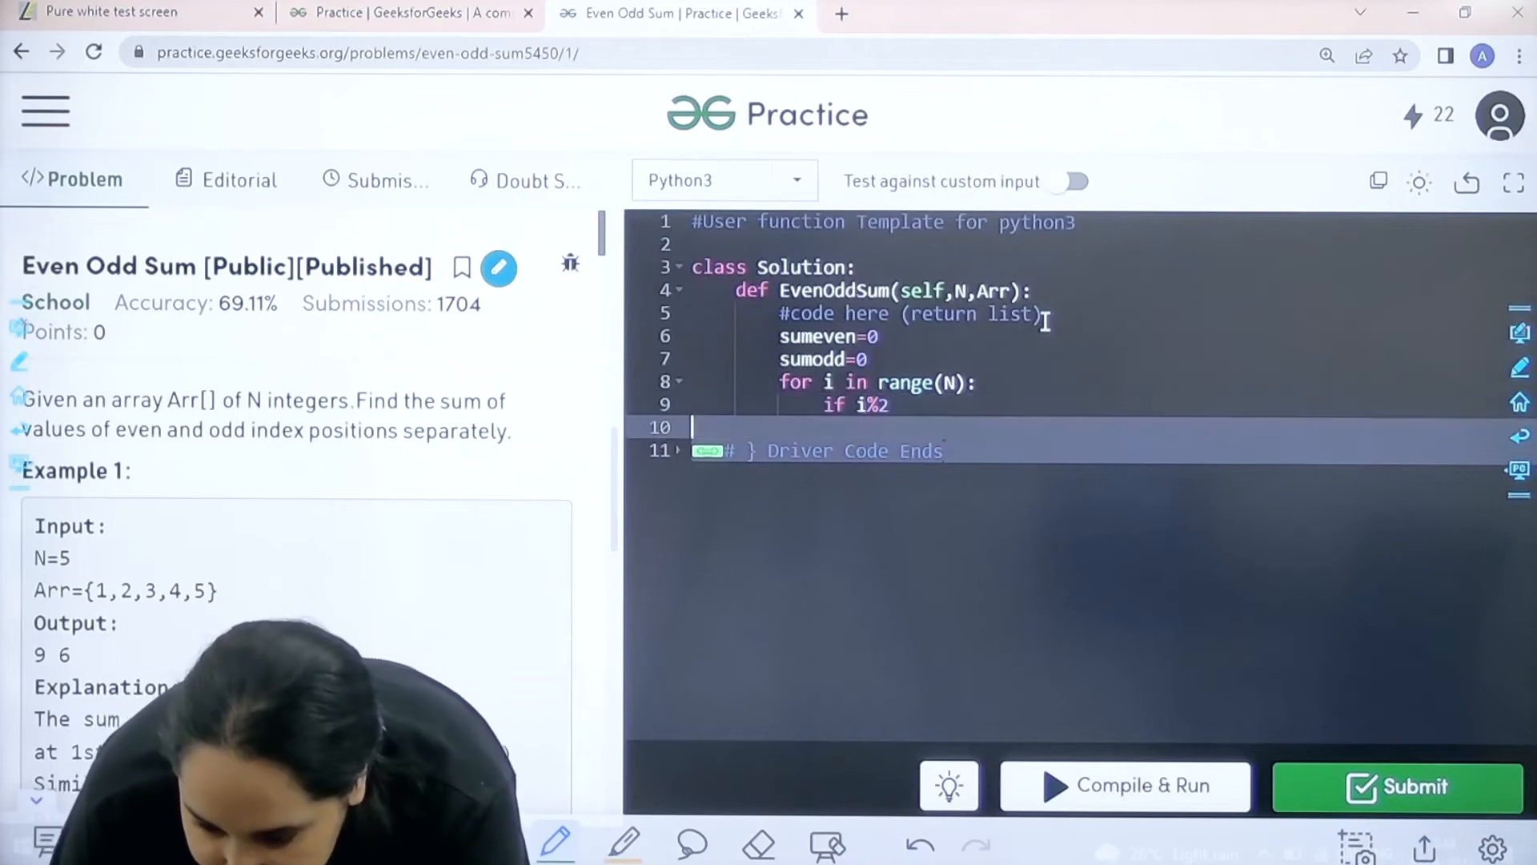
type("==")
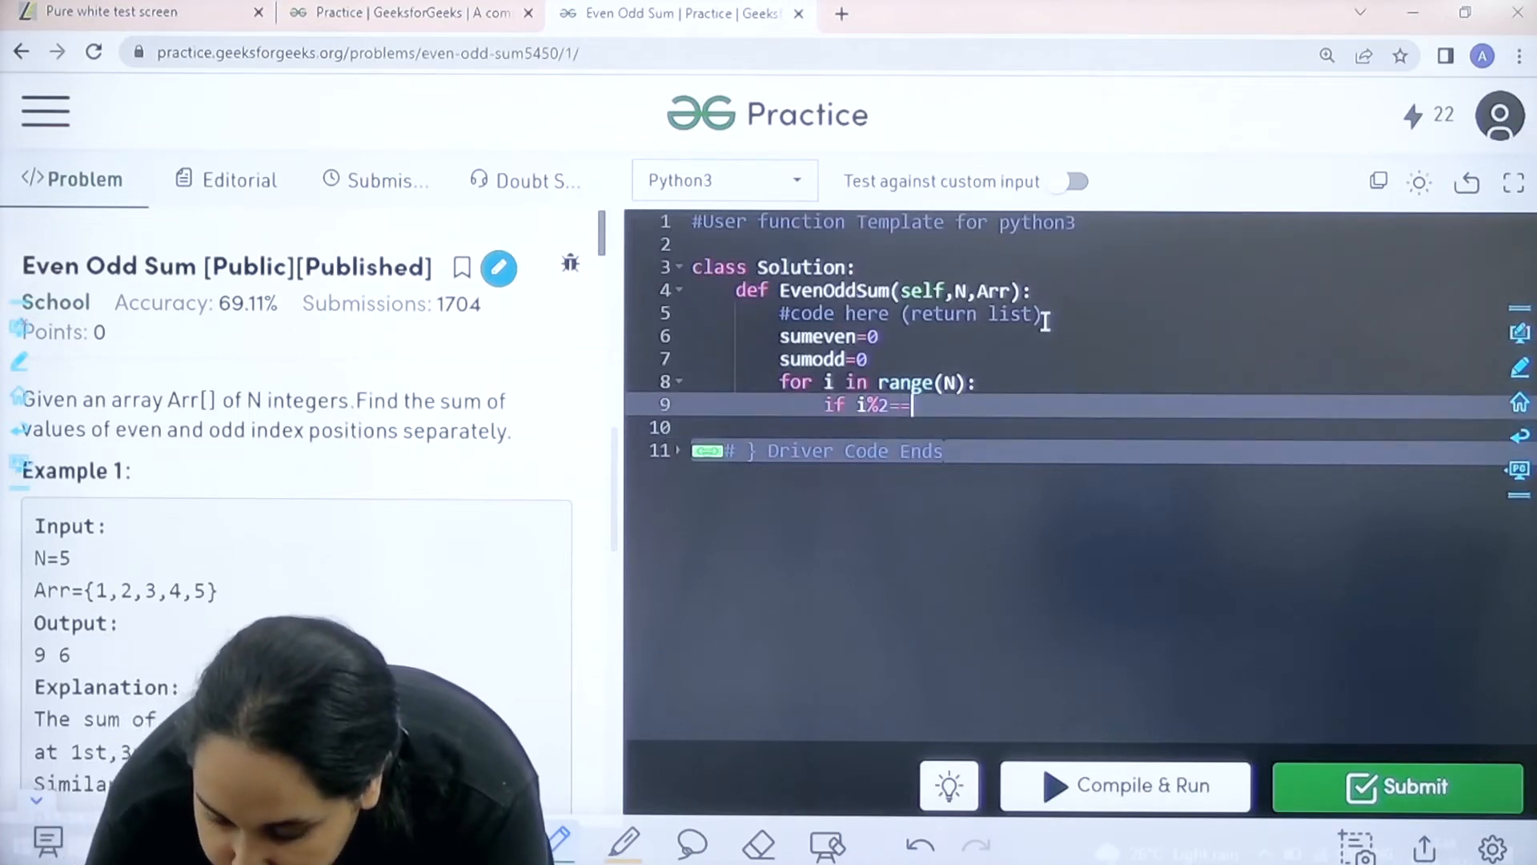
type("0")
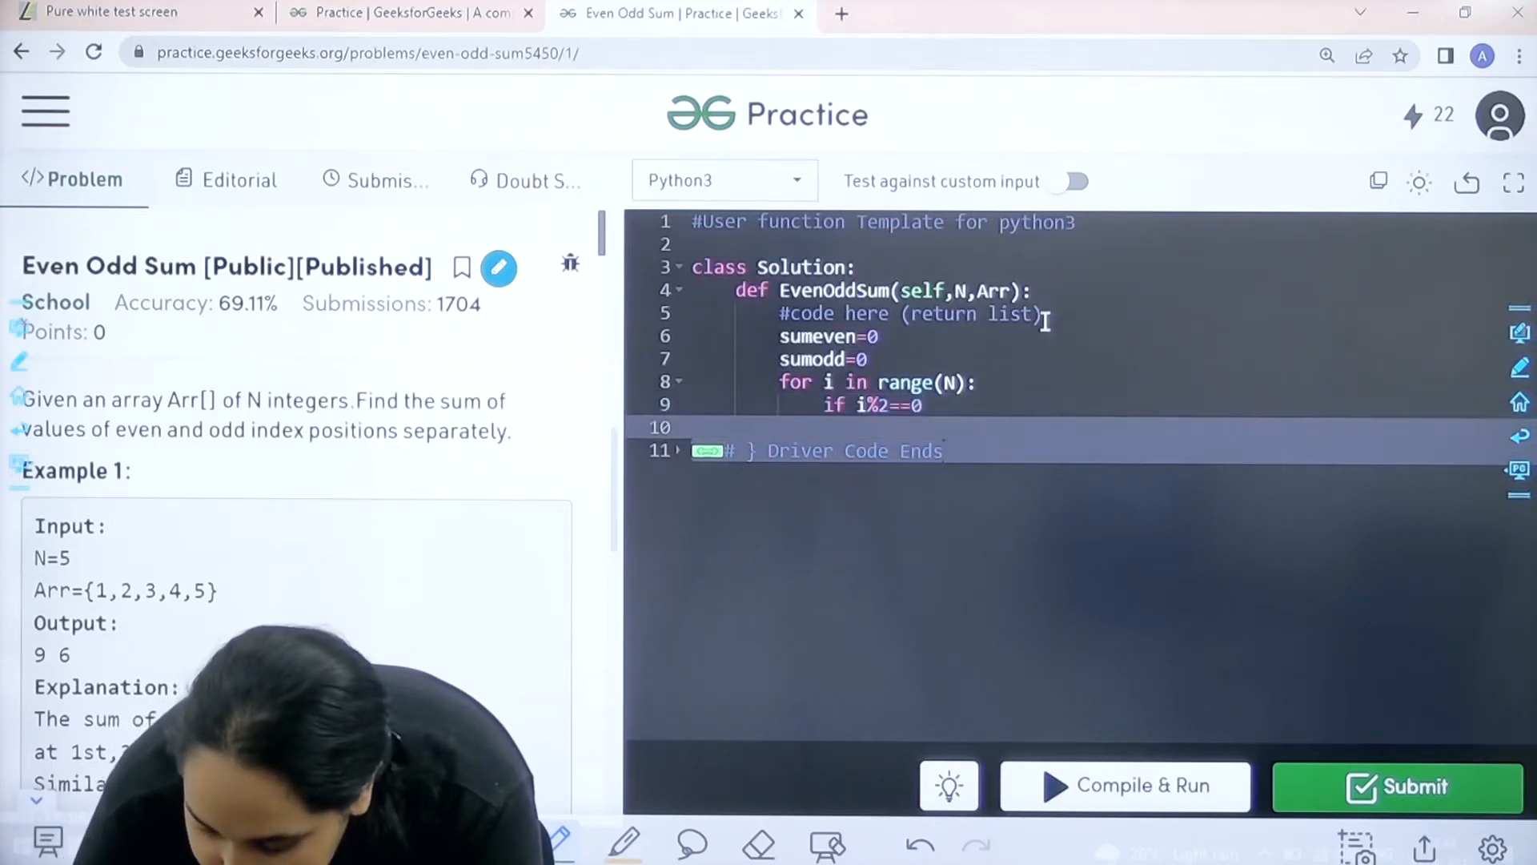
type(":")
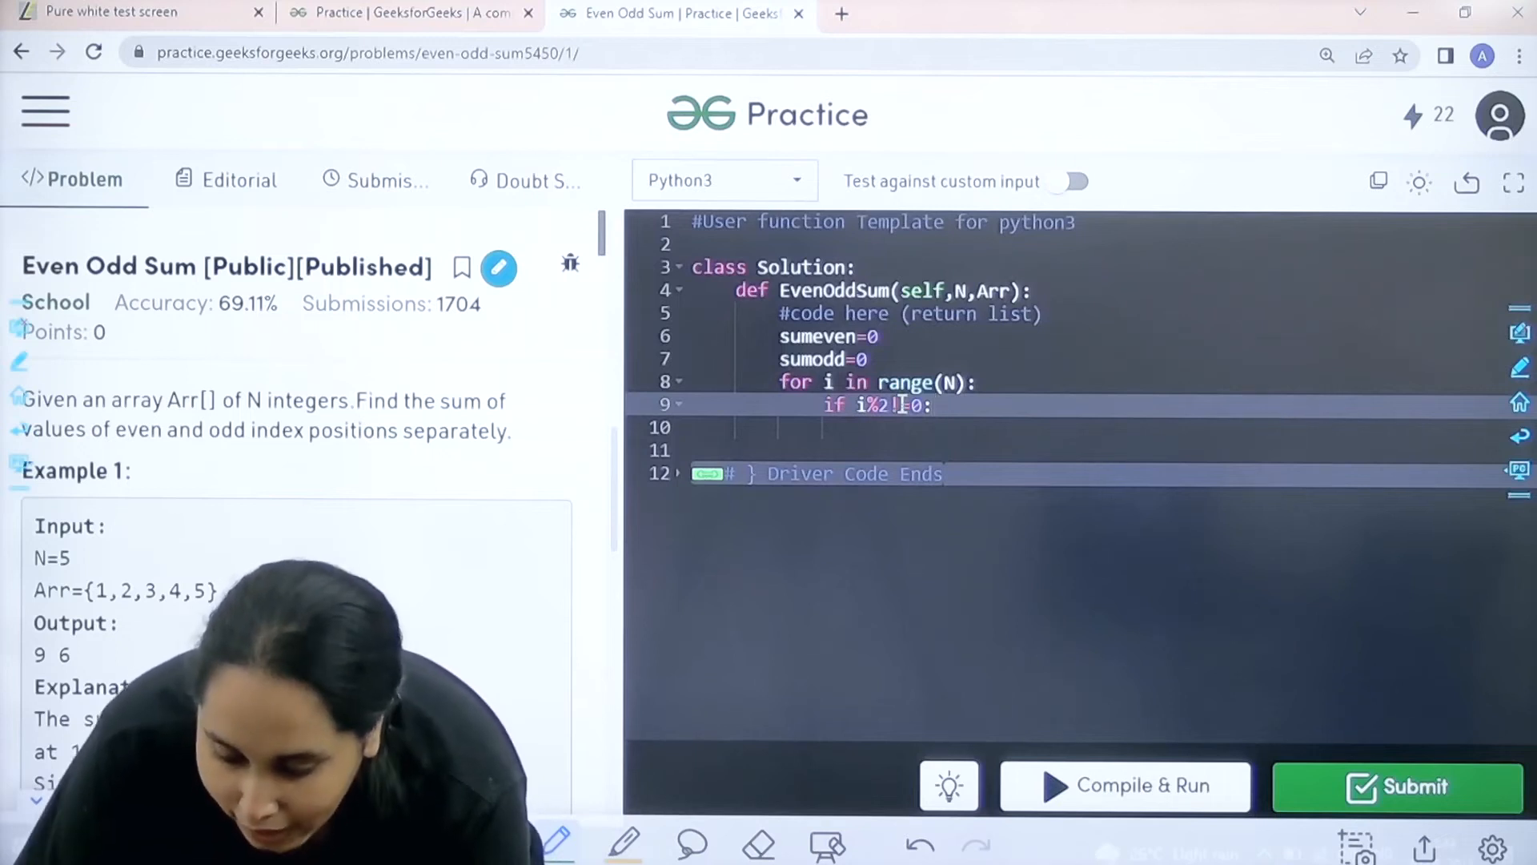
Step: Write sumodd+=Arr[i] in the if branch and an else branch with sumeven+=Arr[i]
key("enter")
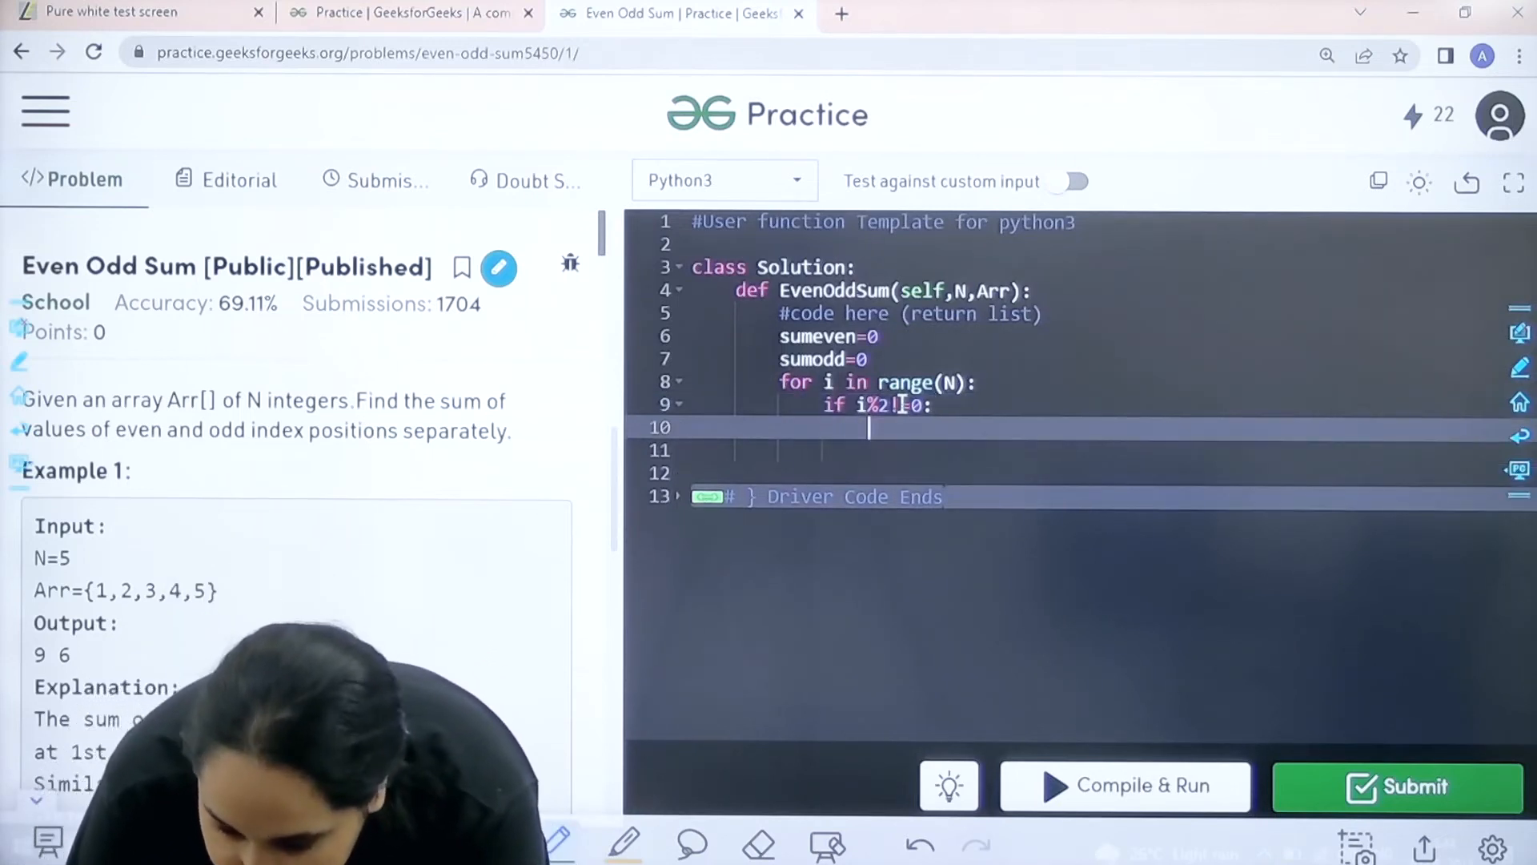
type("su")
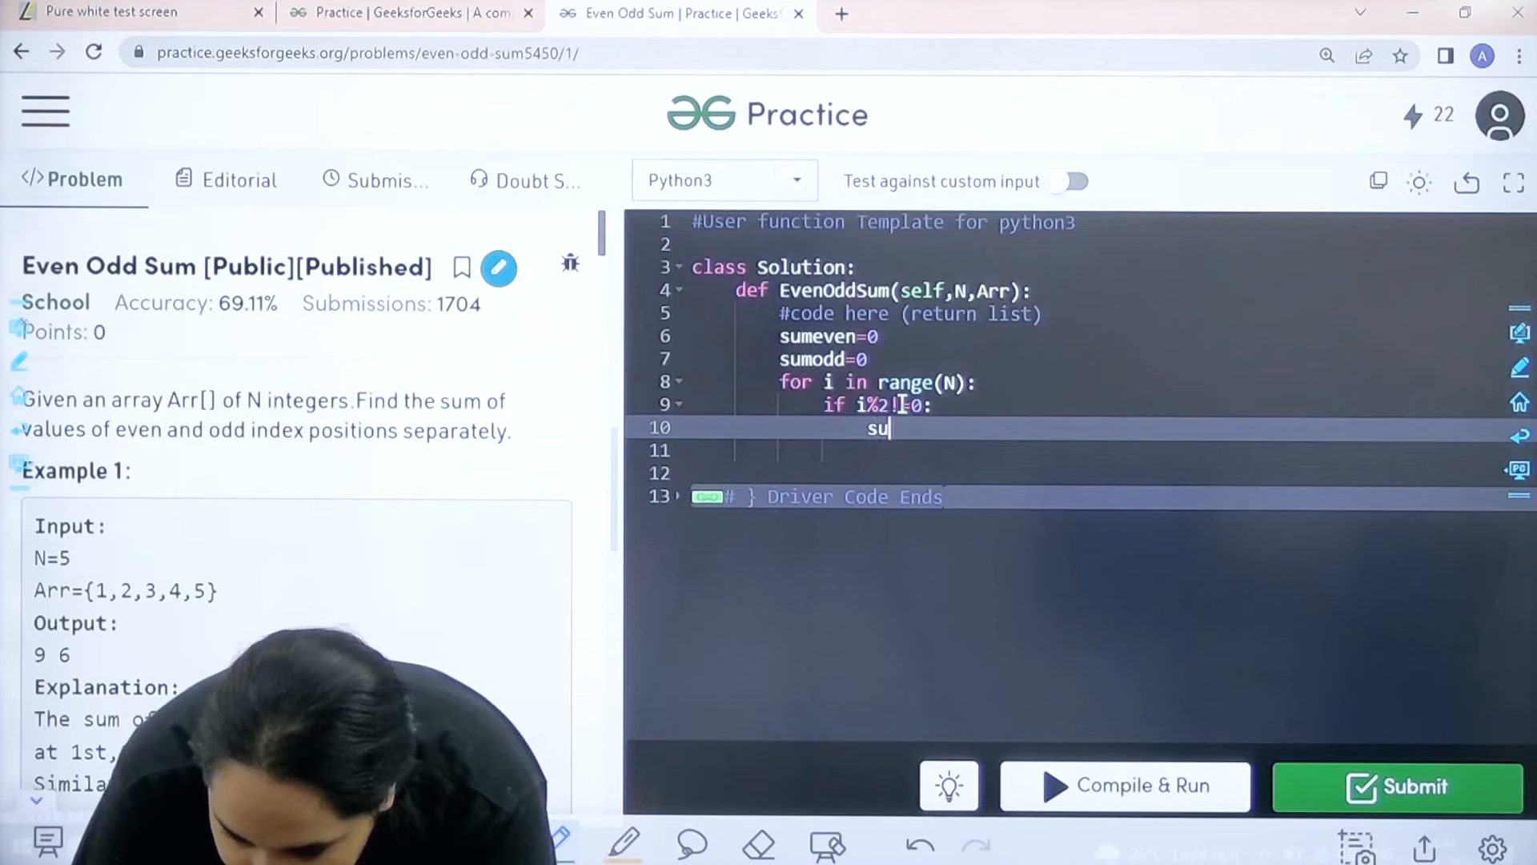
type("modd")
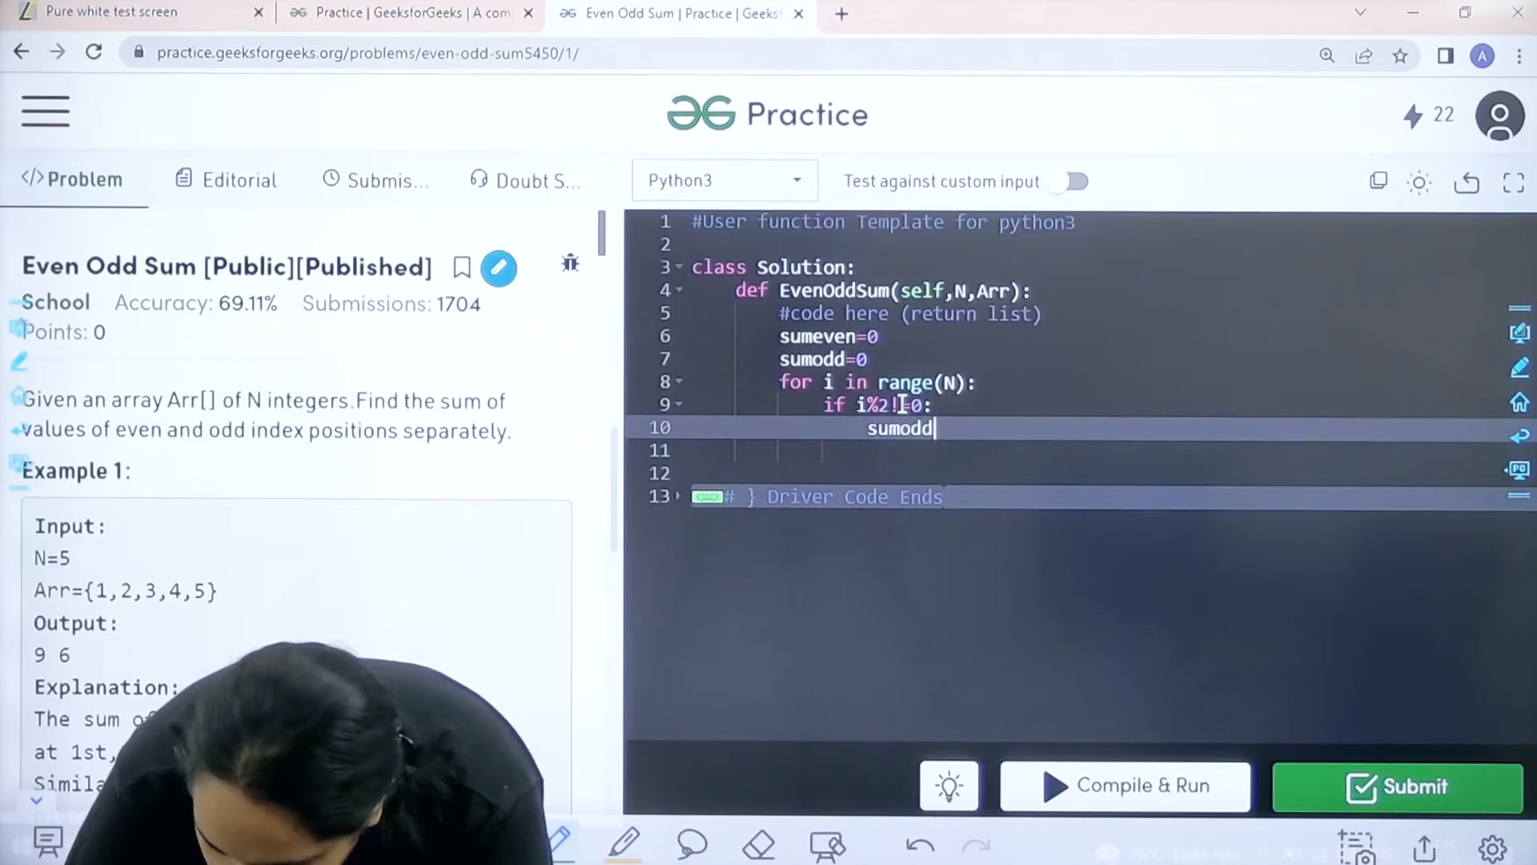
type("+=")
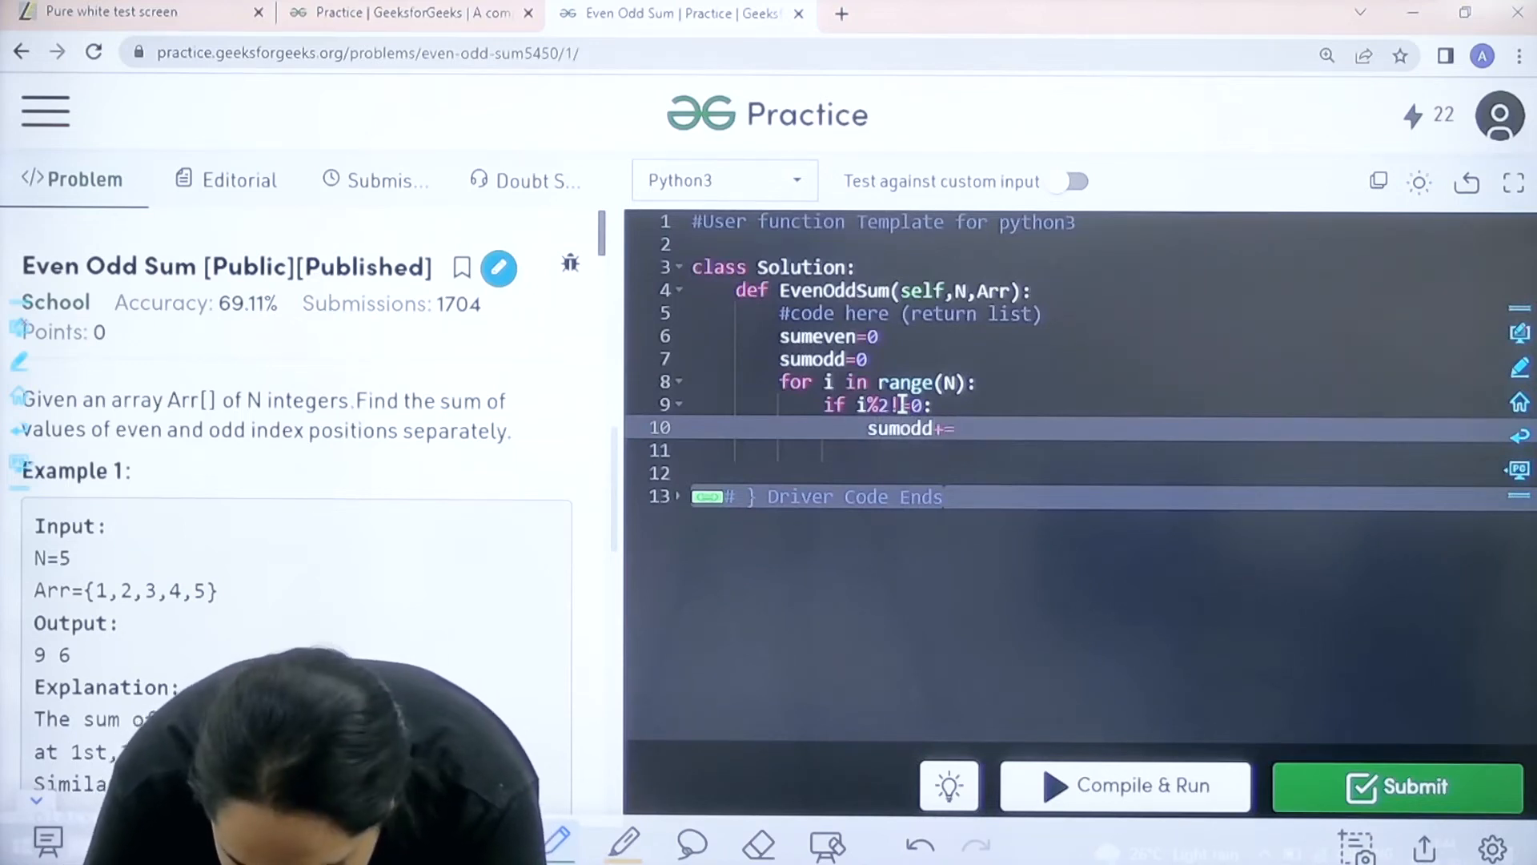
type("Arr[]")
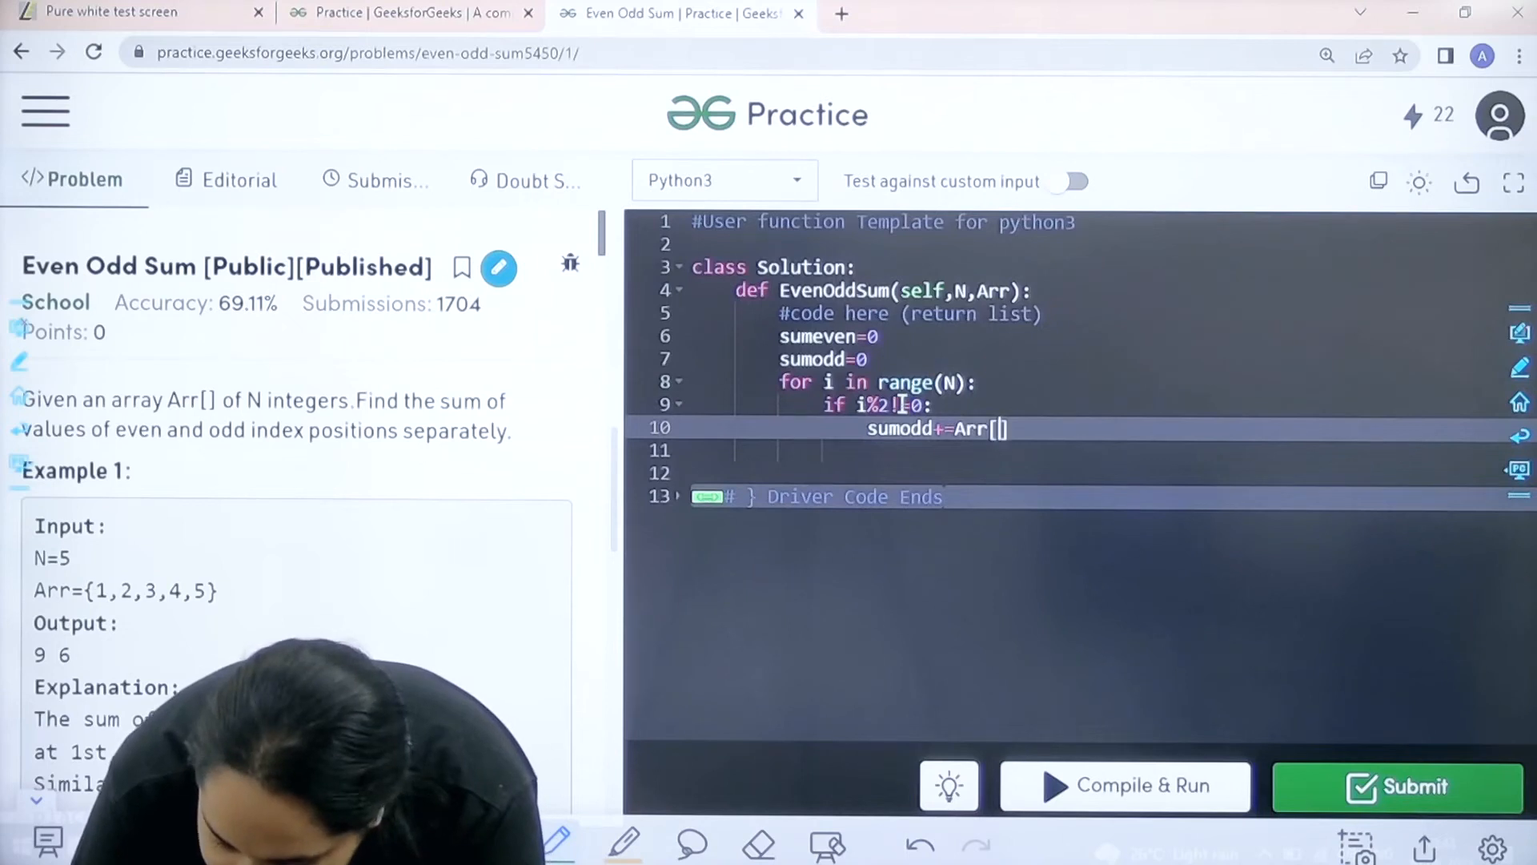
type("i")
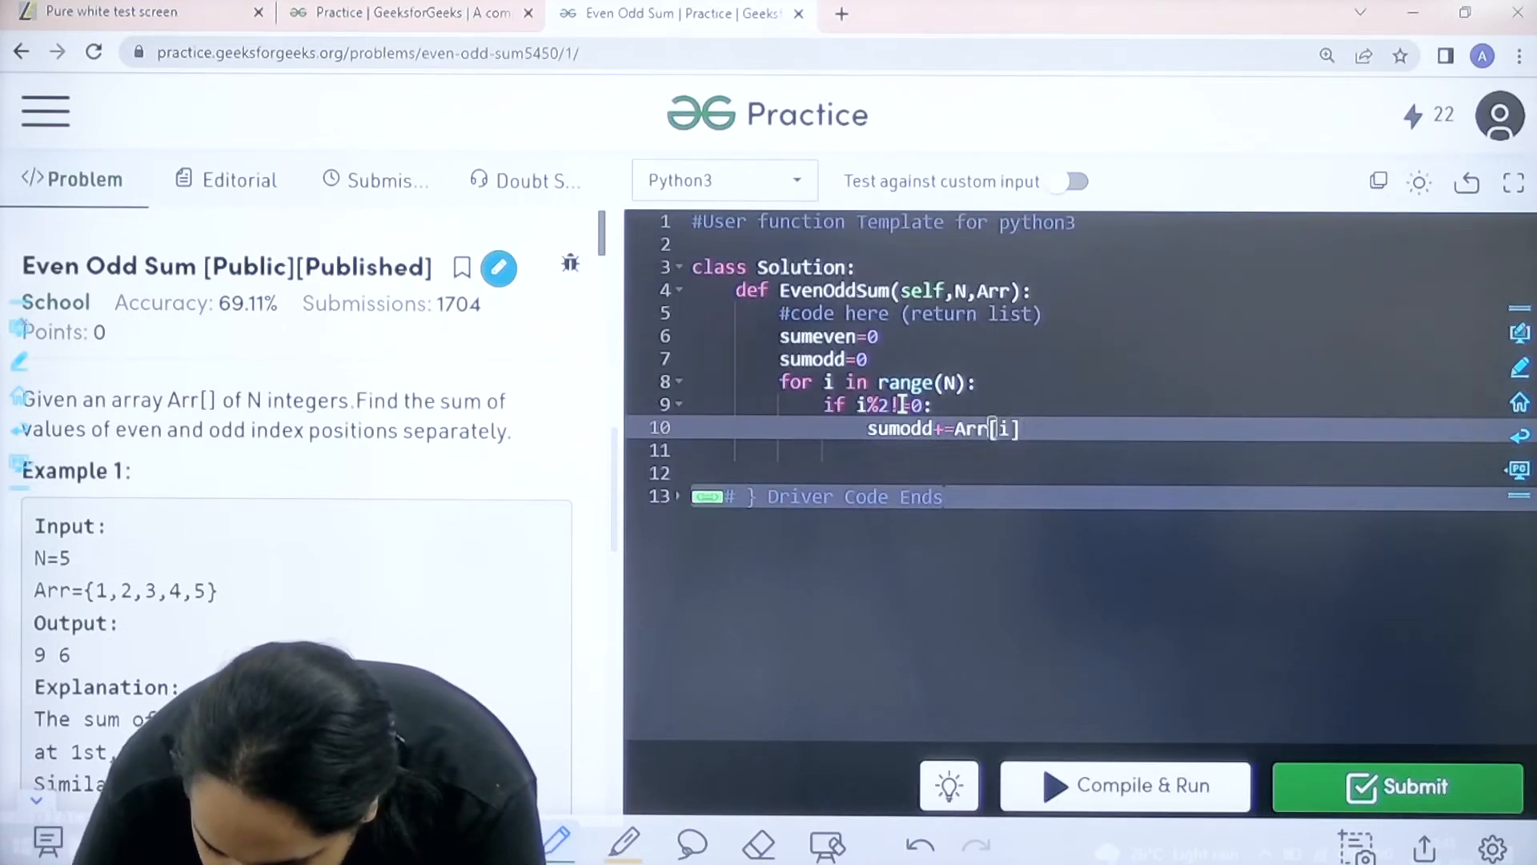
key("enter")
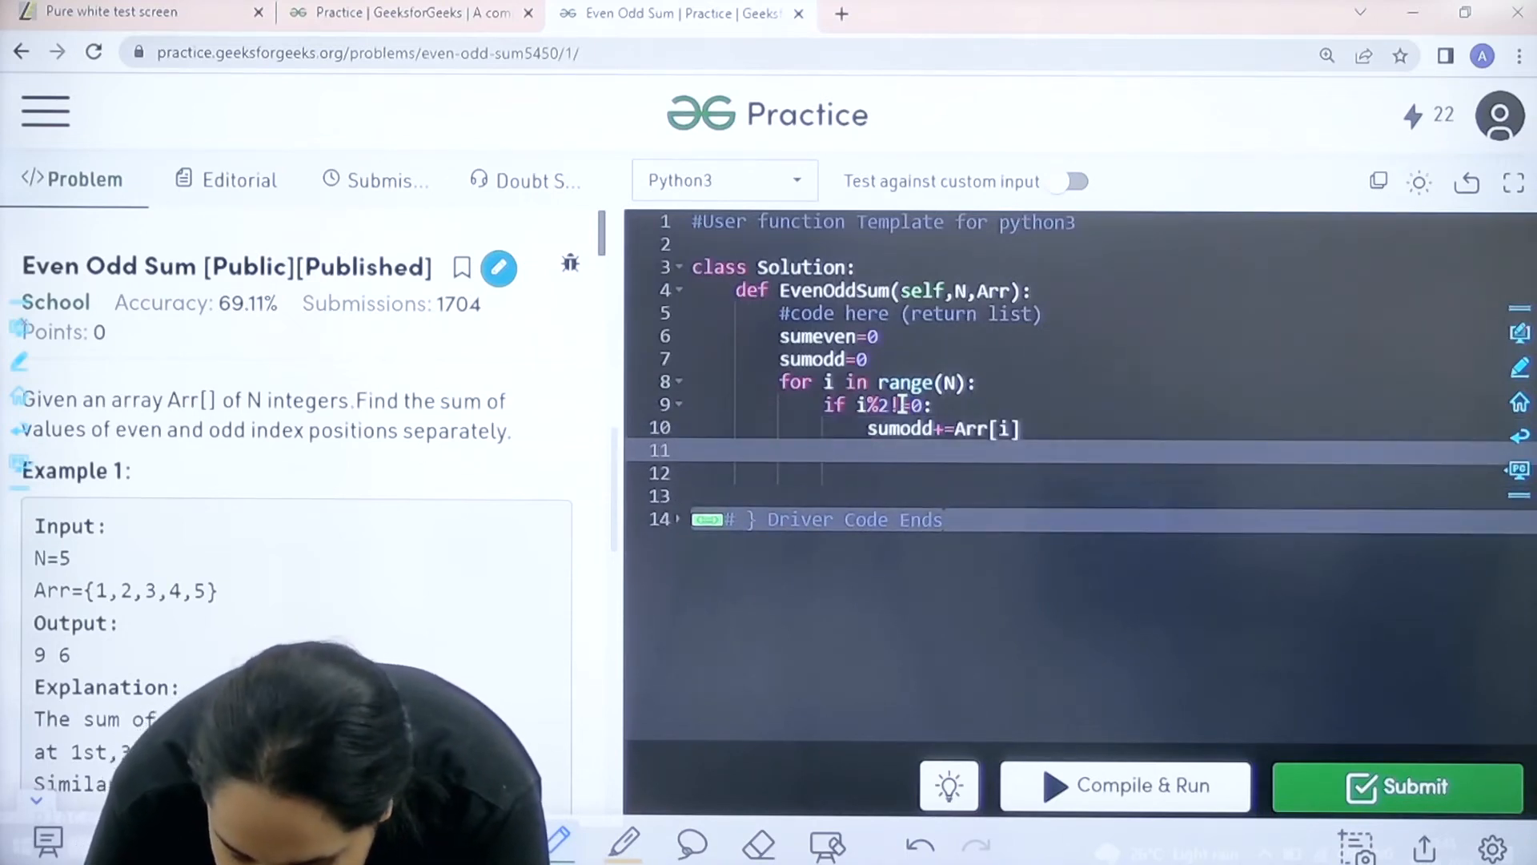
type("else:")
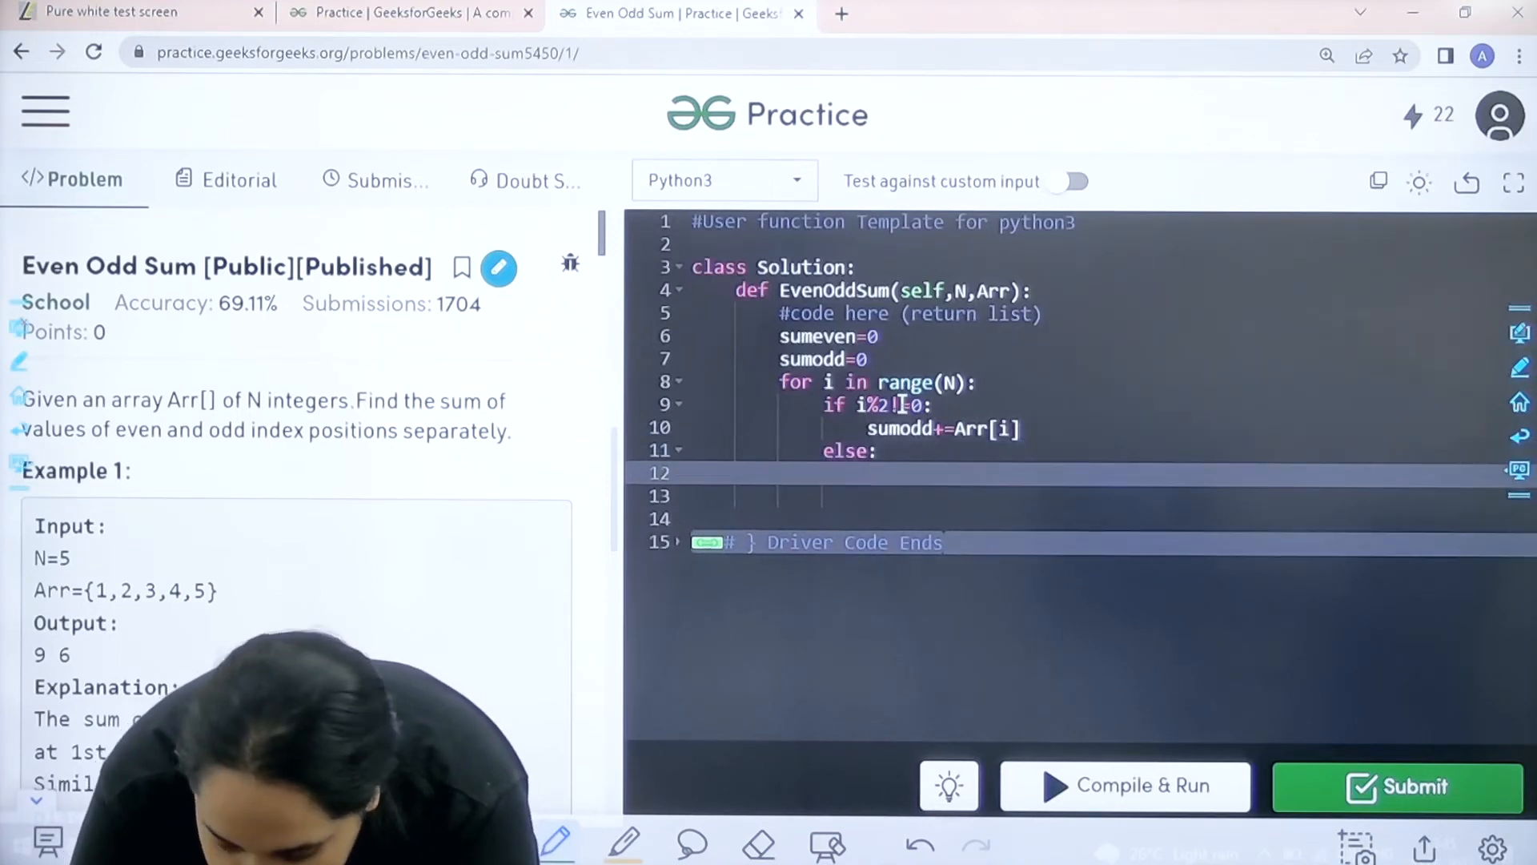
type("sumeve")
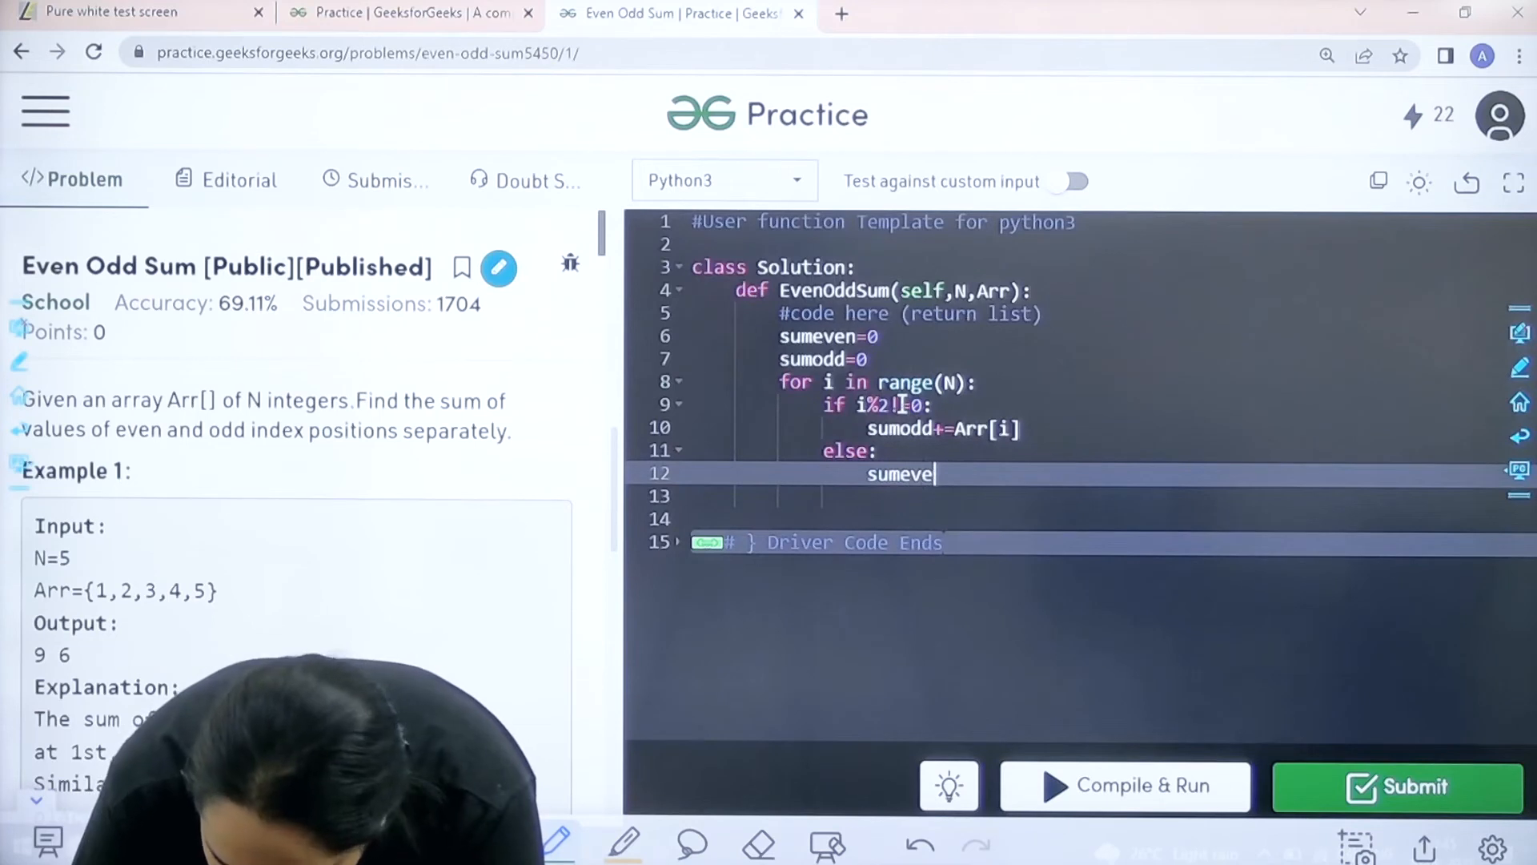
type("n+=")
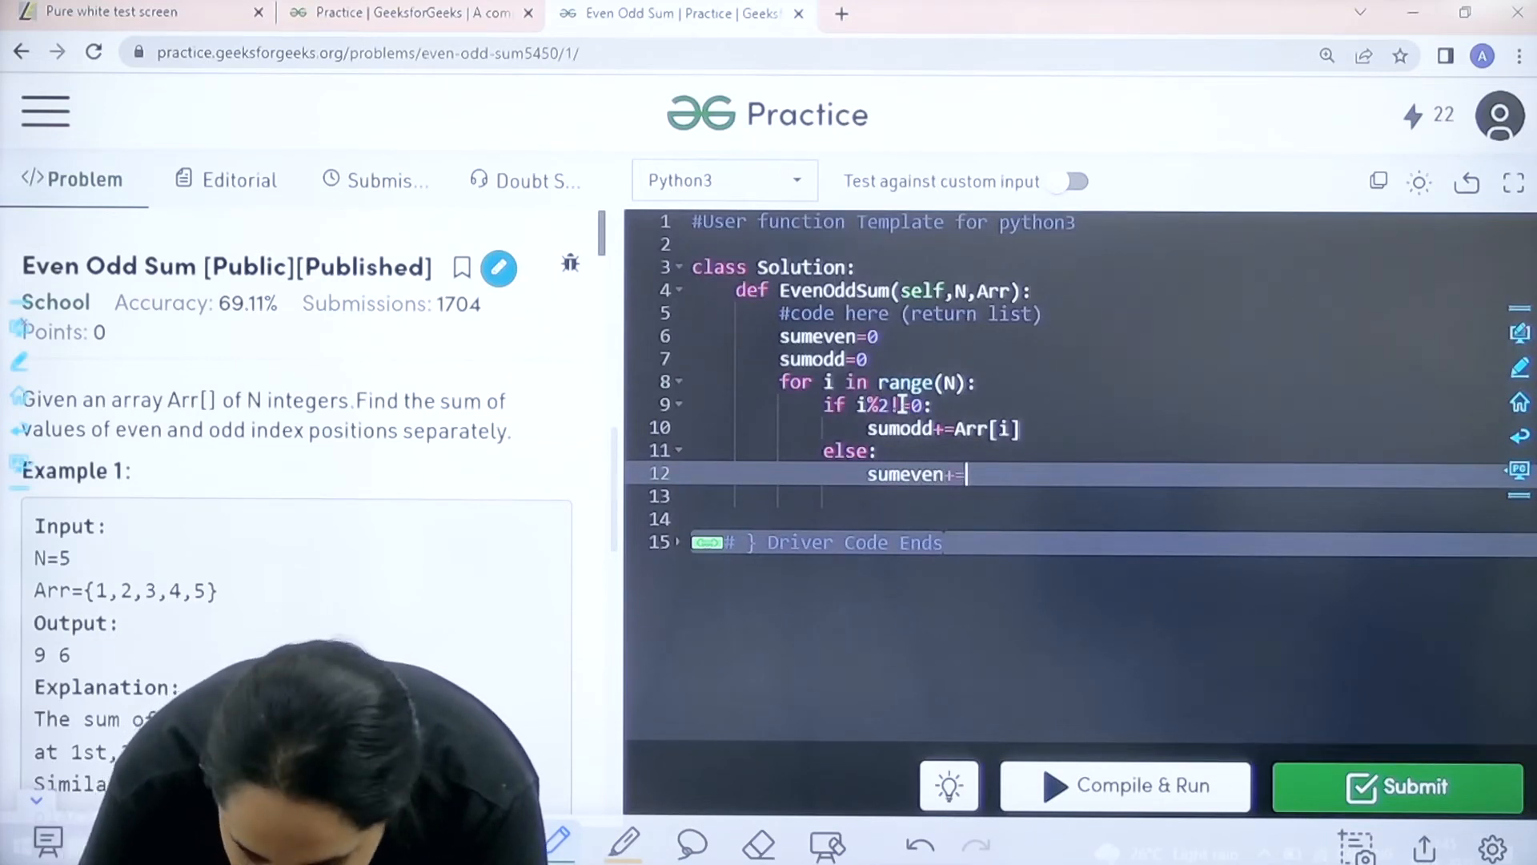
type("Arr")
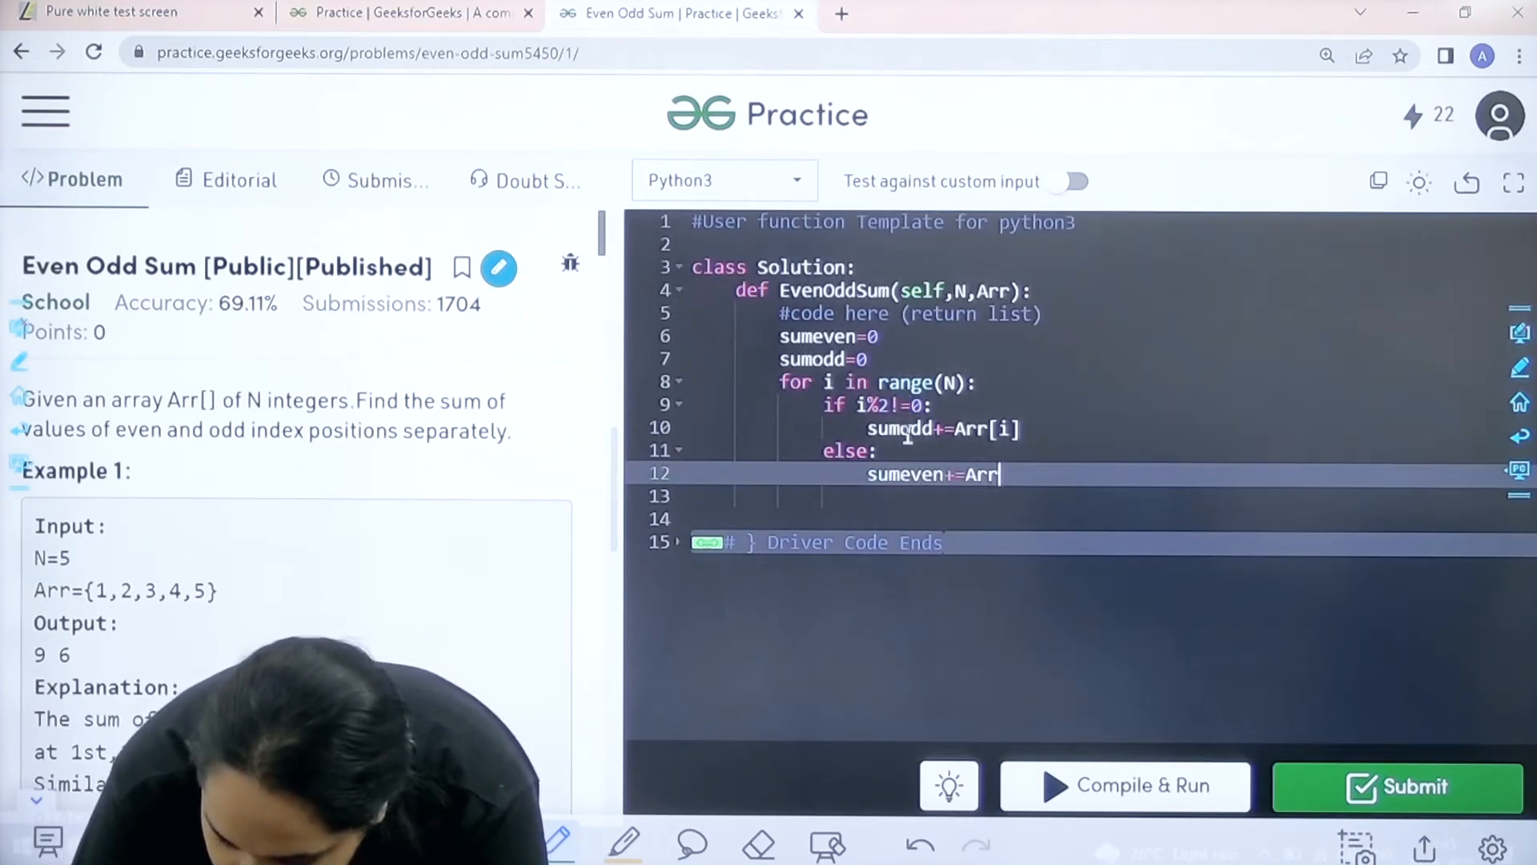
type("[i]")
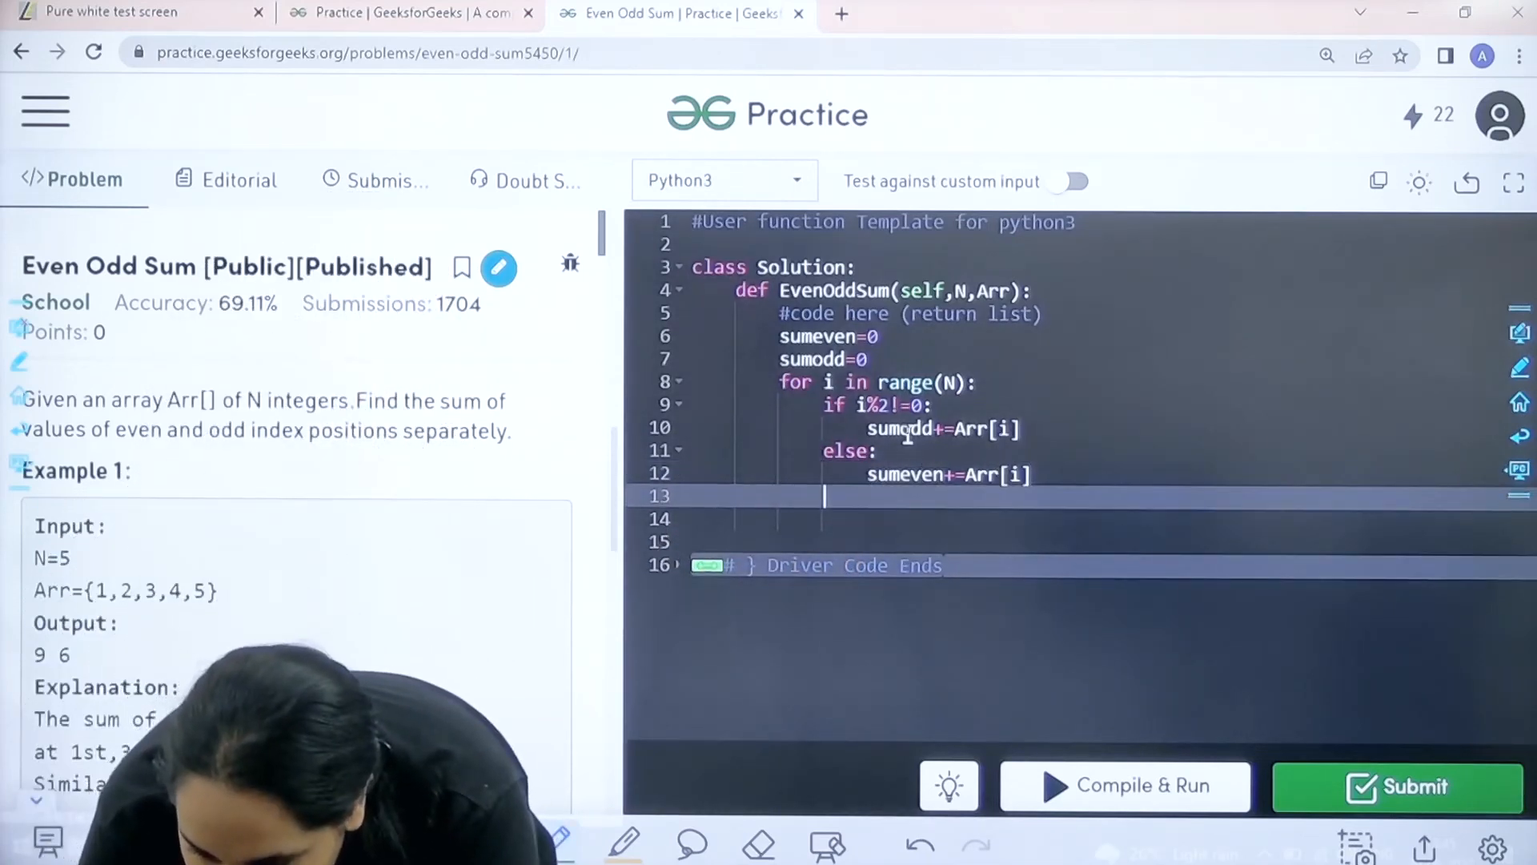
Step: Return both sums after the loop with 'return sumeven , sumodd'
type("ret")
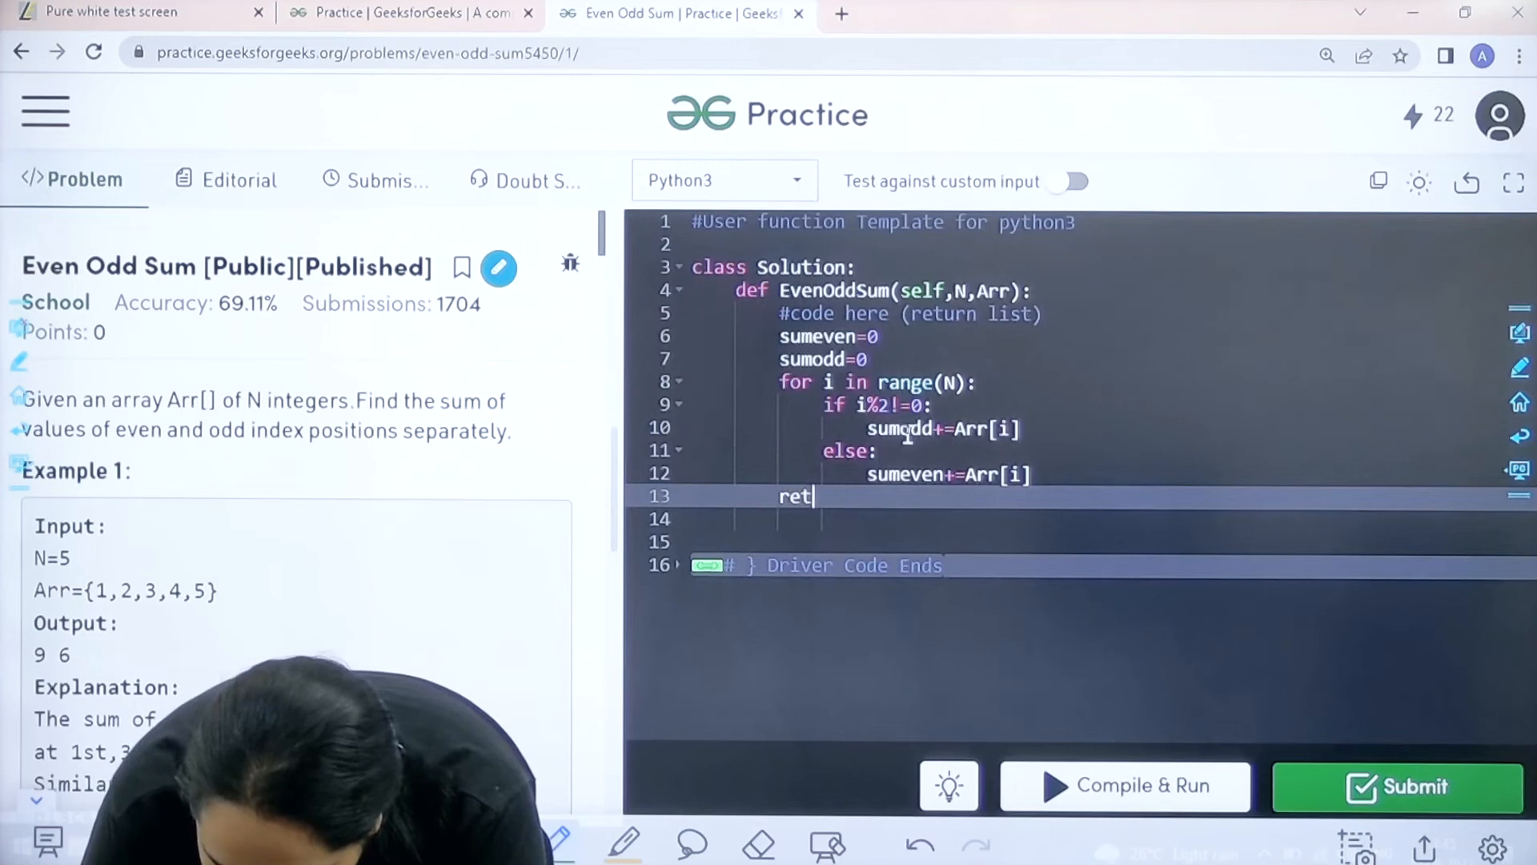
type("urn")
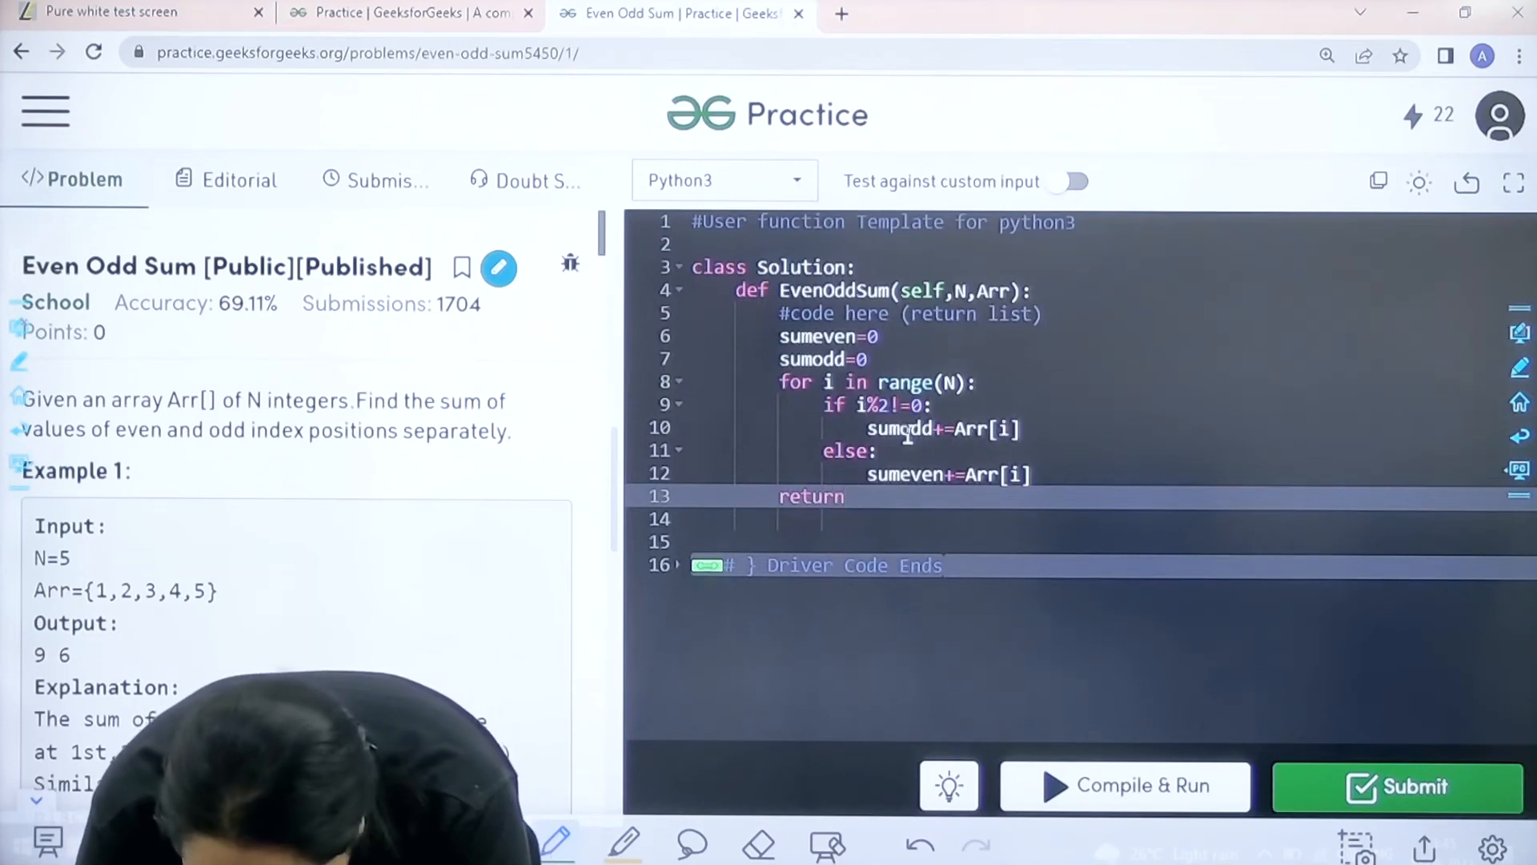
type("sumeven")
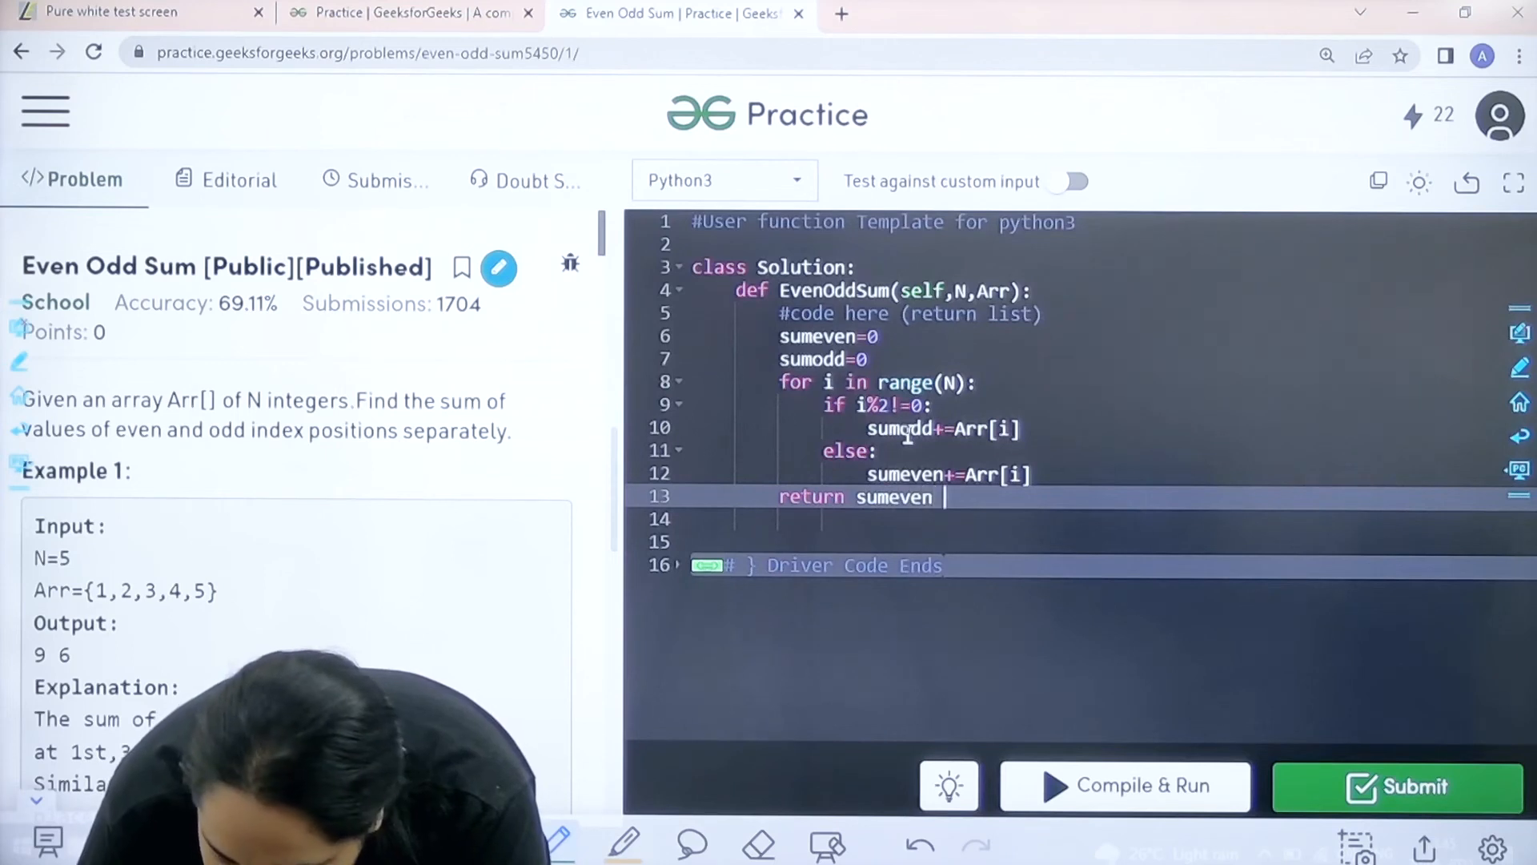
type(",")
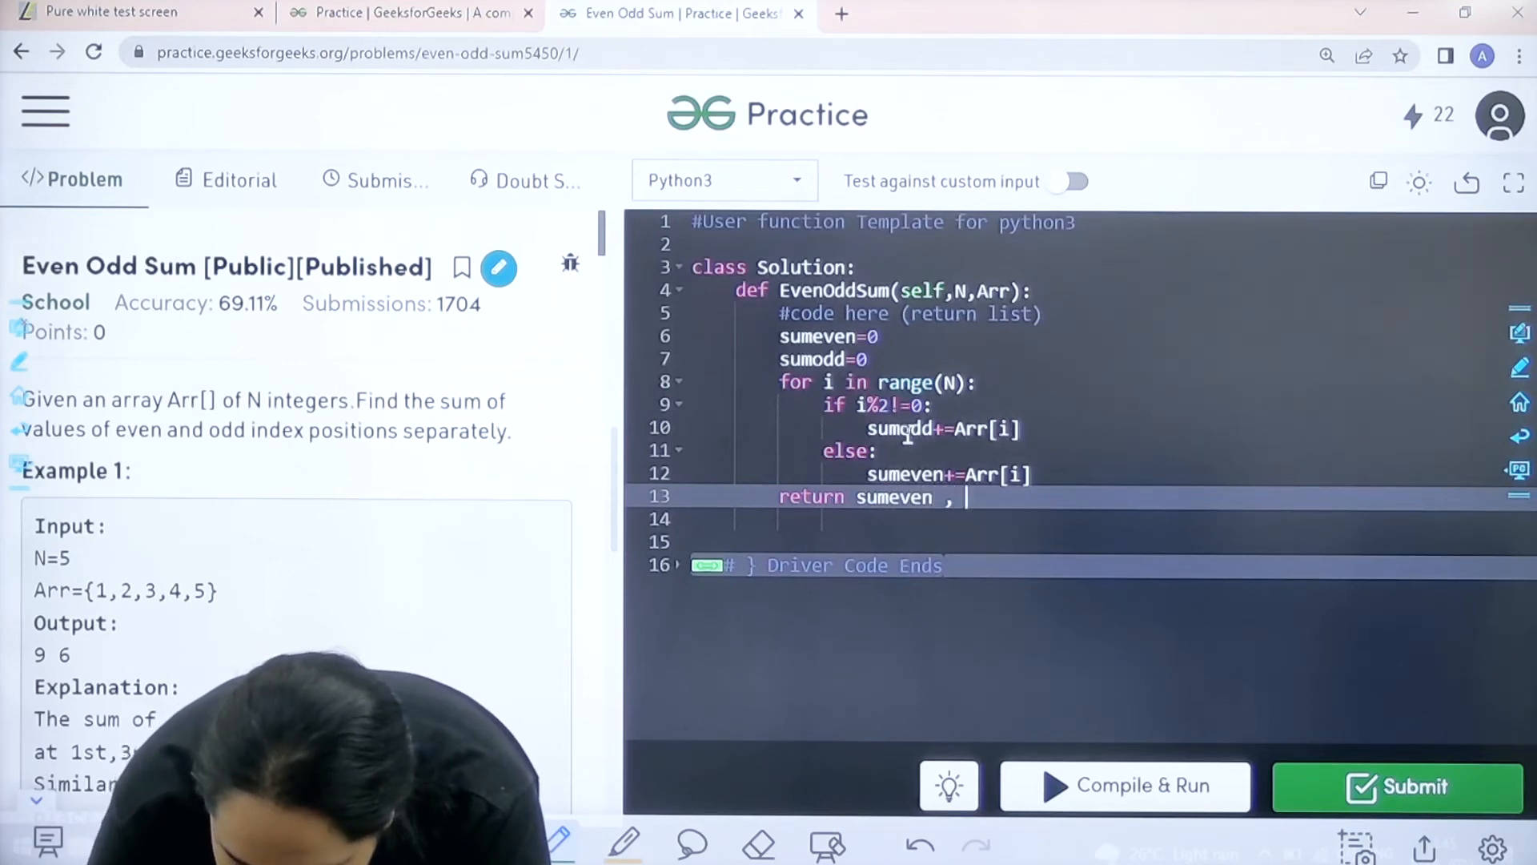
type("sumodd")
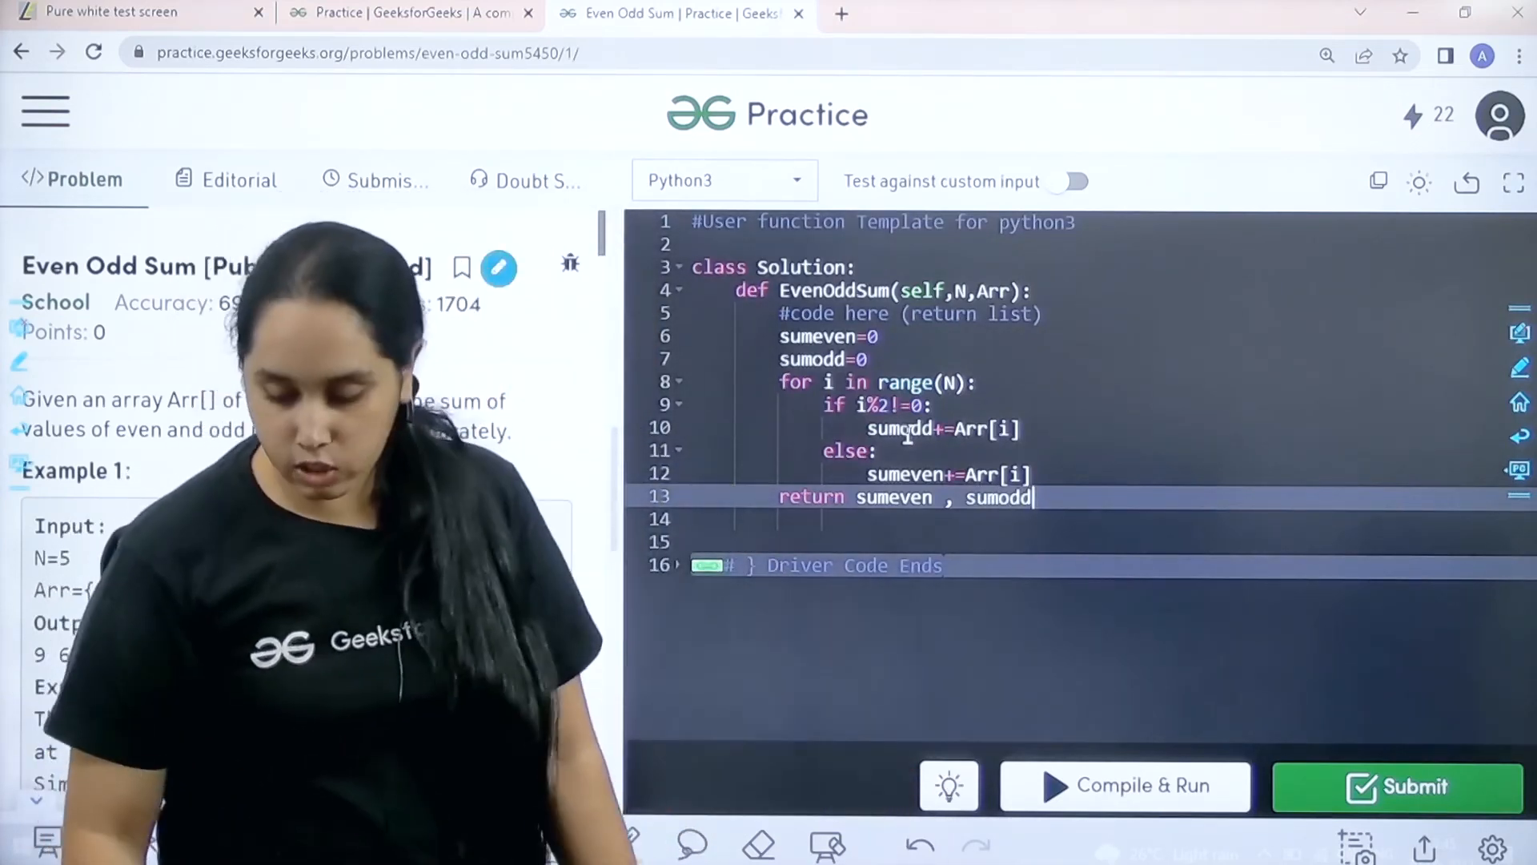
Step: Compile & Run the solution, then submit it for full evaluation
left_click(1124, 785)
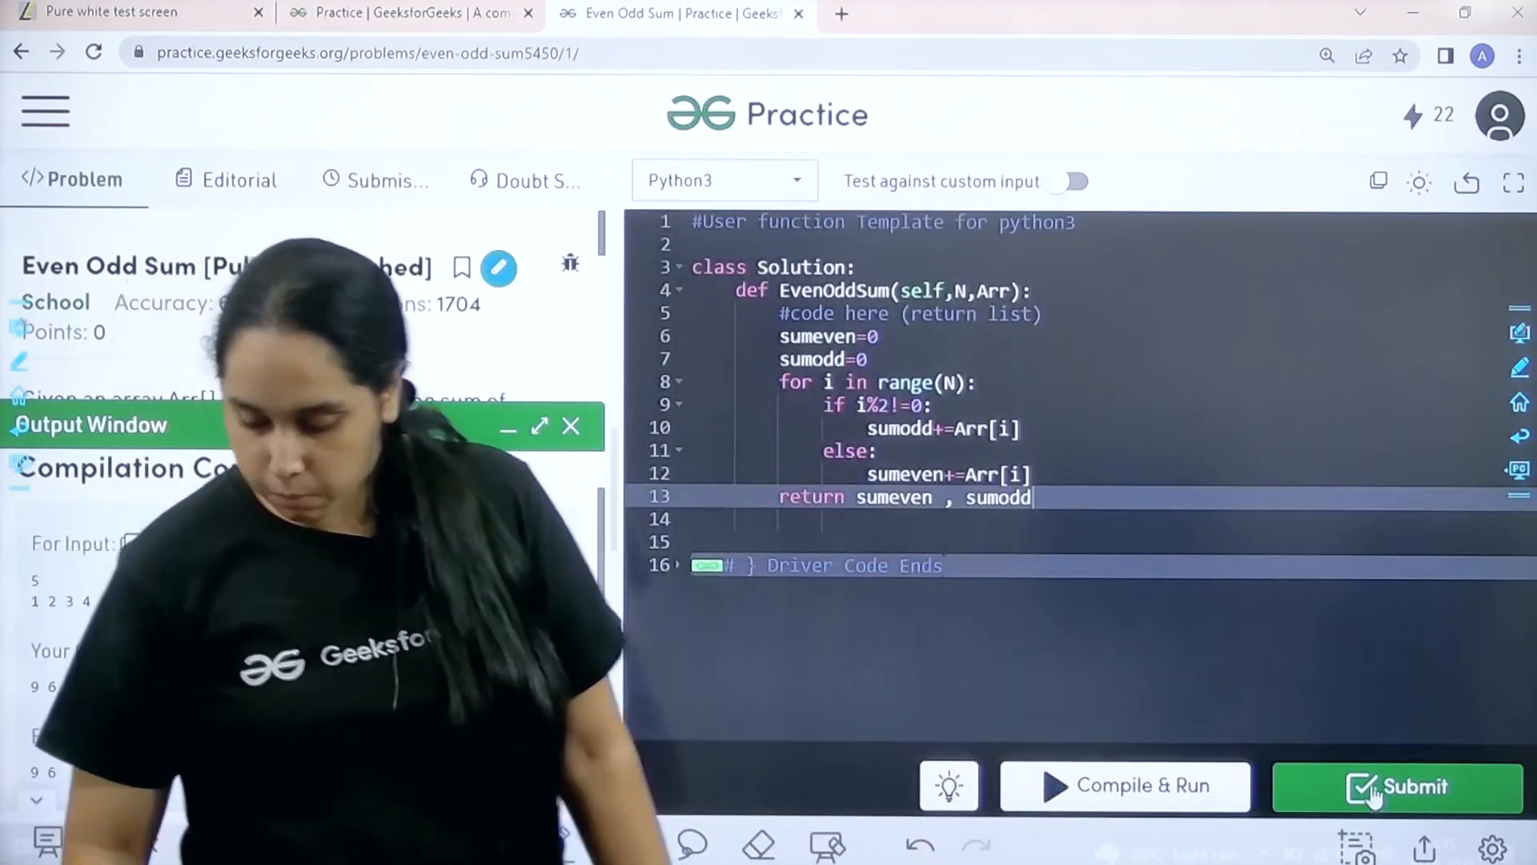
left_click(1397, 785)
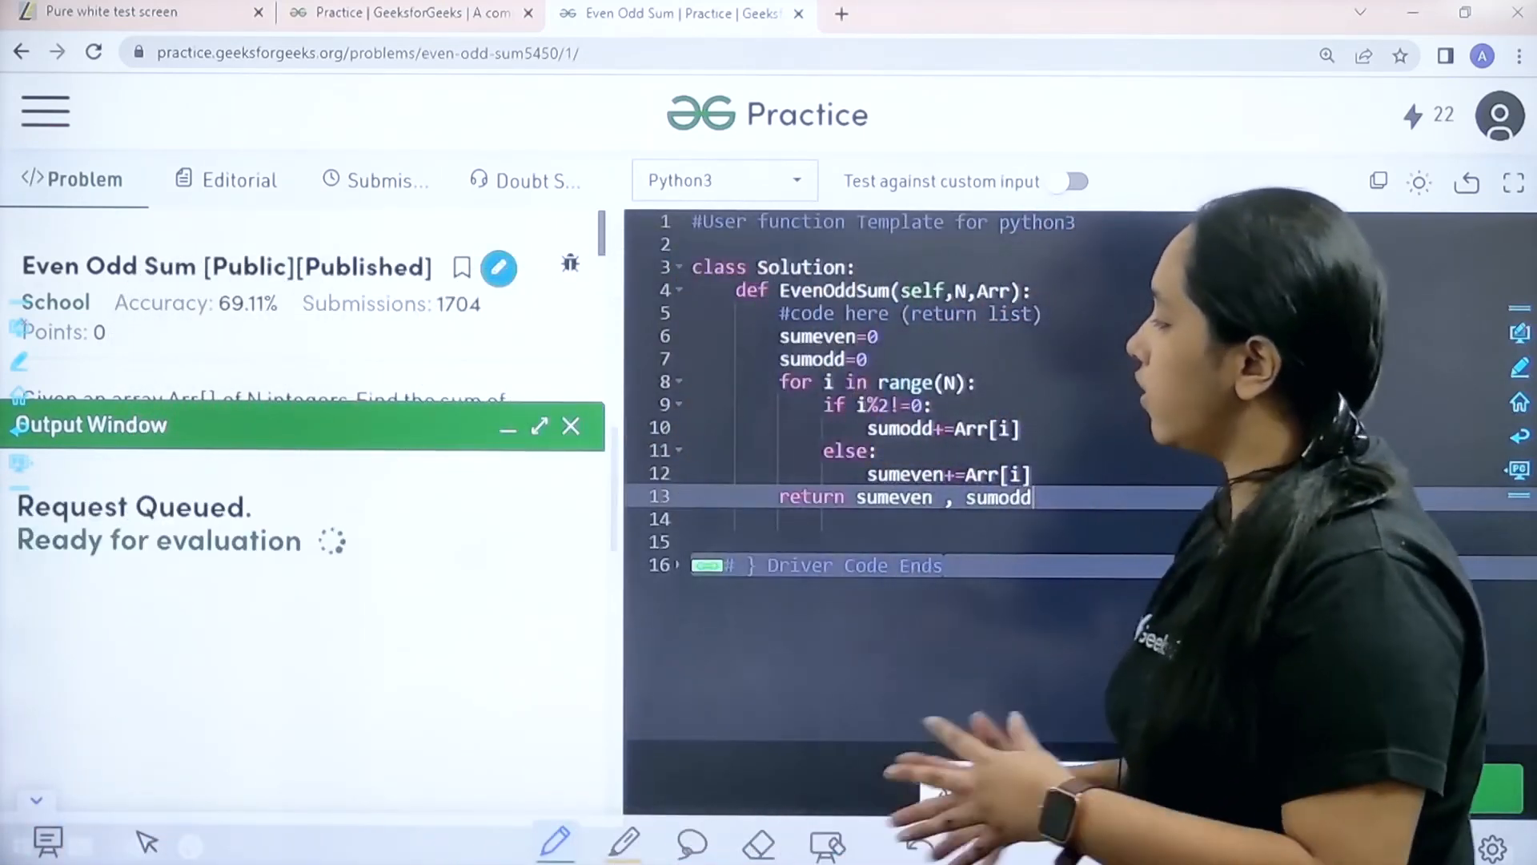
left_click(1396, 787)
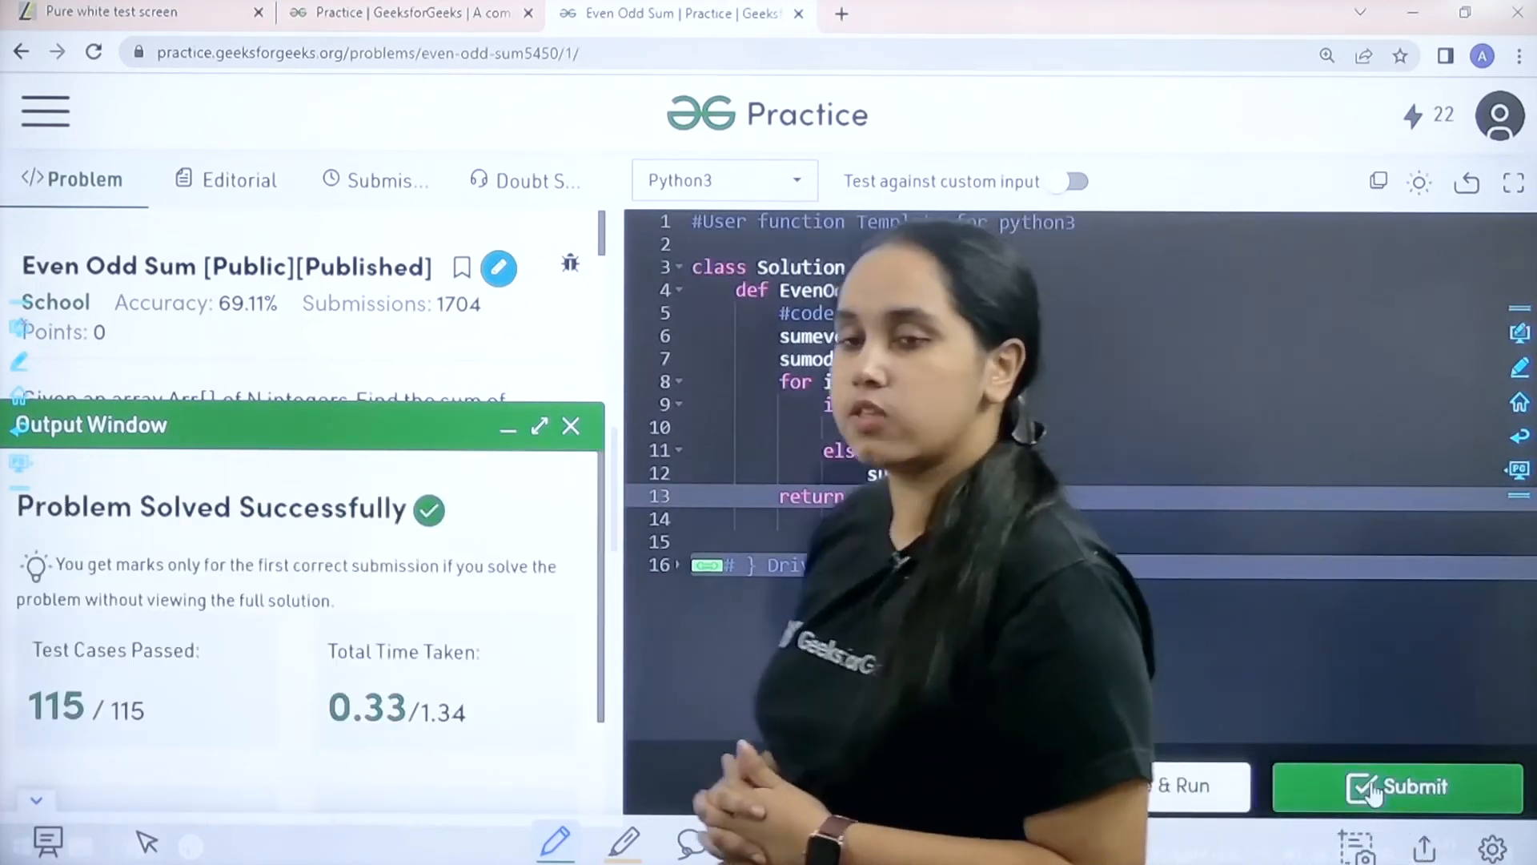